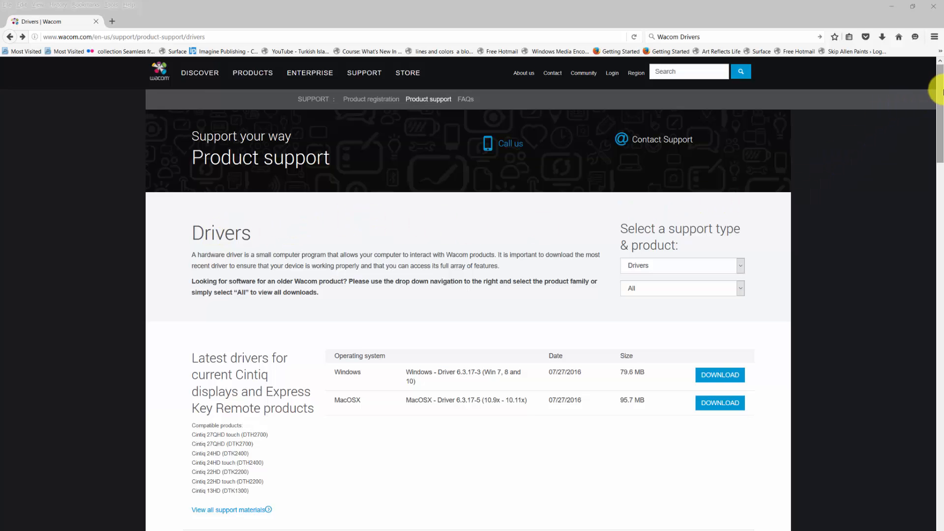
# Scroll down the all-products Drivers page past the Cintiq driver sections
pyautogui.scroll(-3)
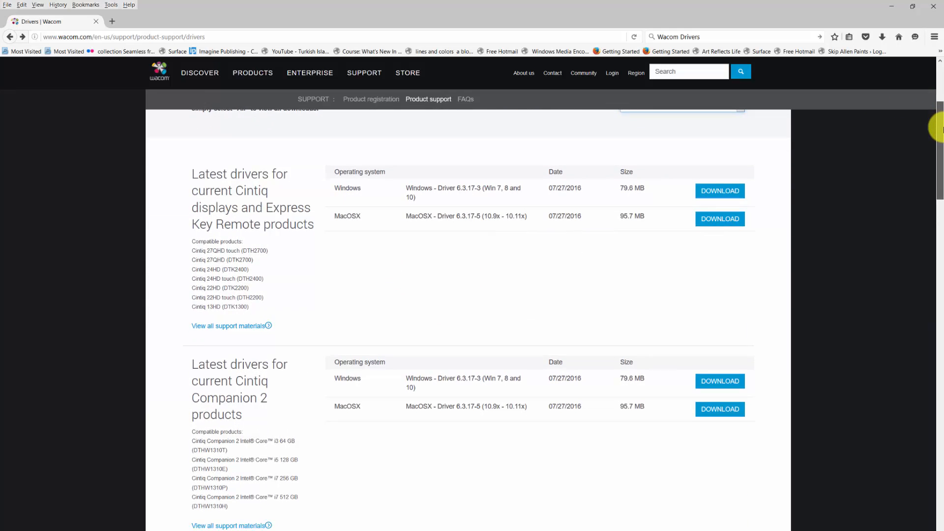
pyautogui.scroll(-3)
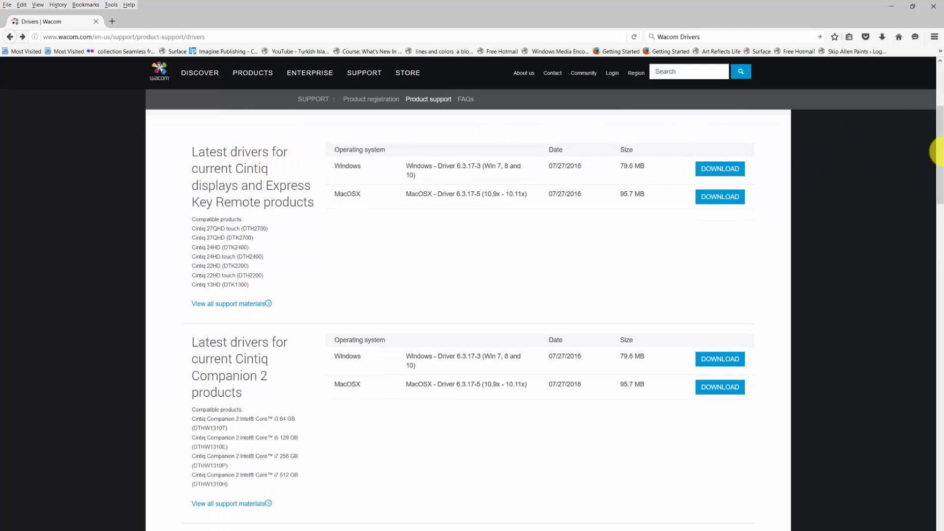
pyautogui.scroll(-3)
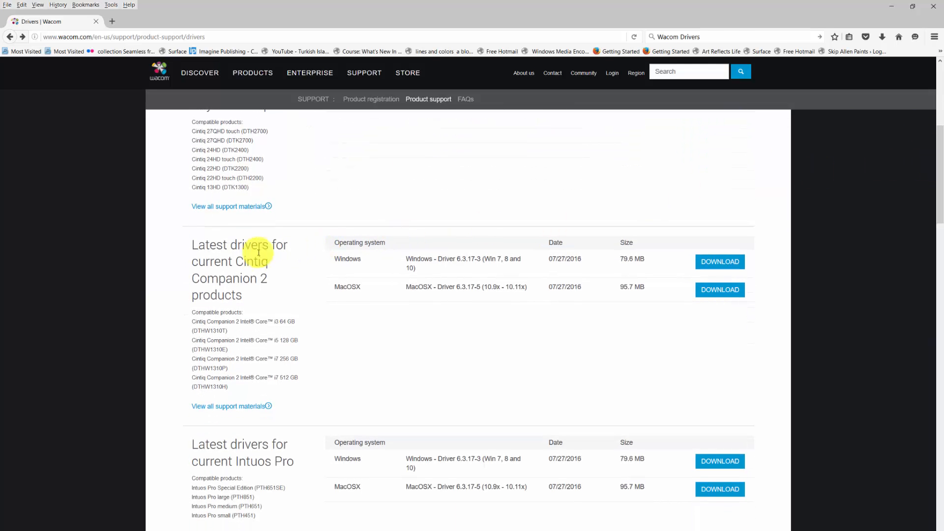
pyautogui.moveTo(883, 146)
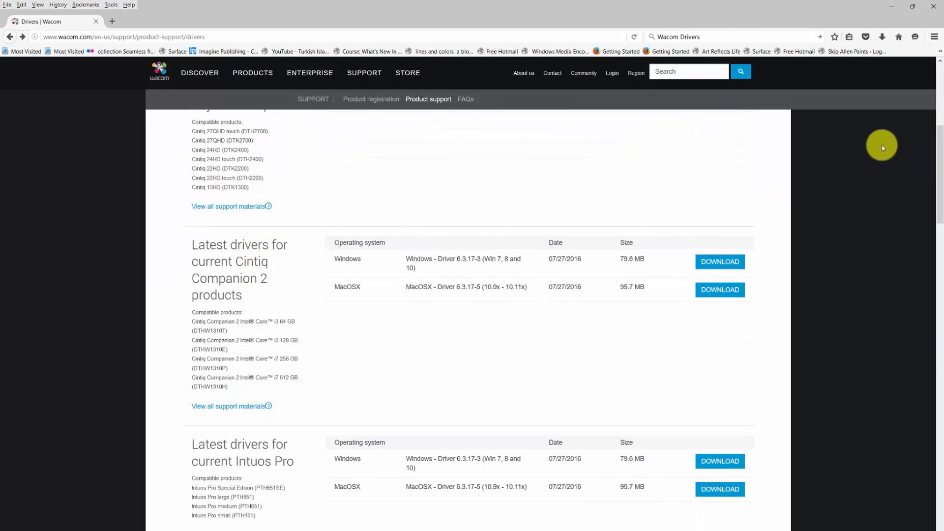
pyautogui.scroll(-3)
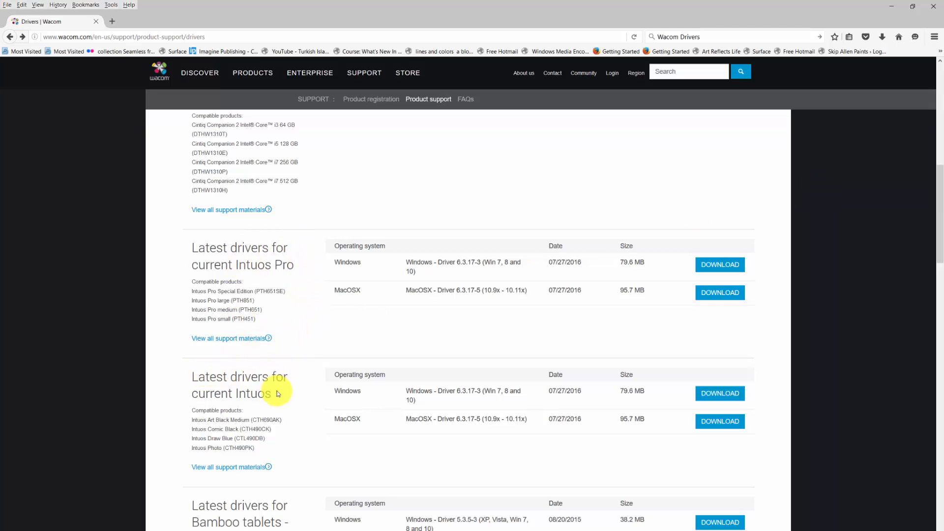
pyautogui.scroll(-3)
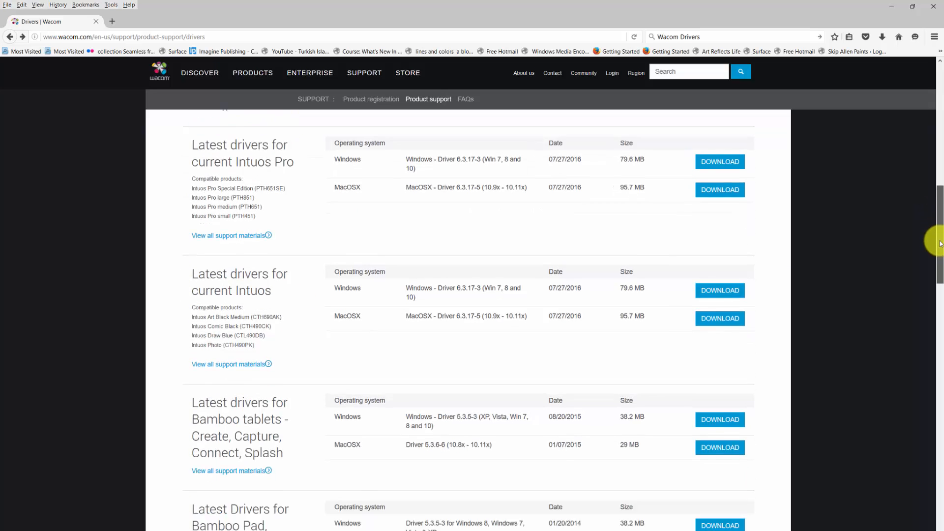
pyautogui.scroll(-3)
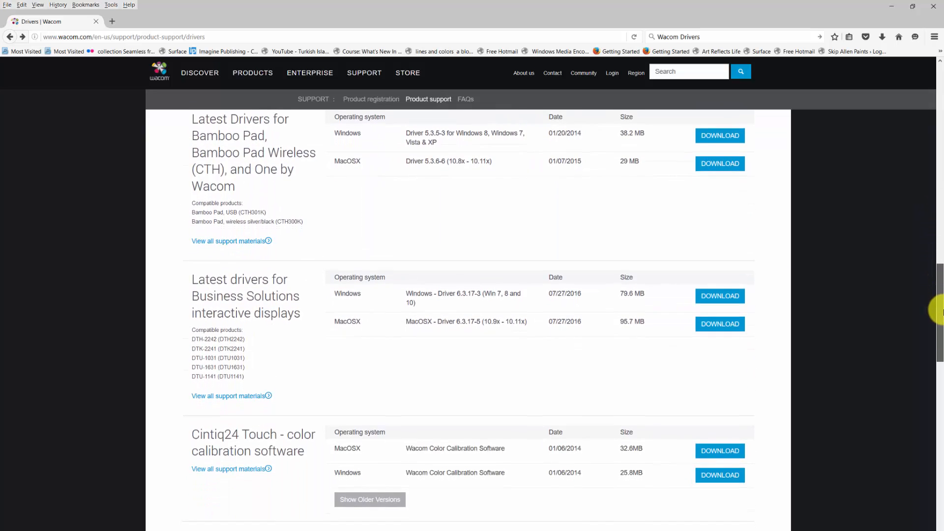
# Continue to the latest Intuos Pro drivers section with its Windows and Mac versions
pyautogui.scroll(-3)
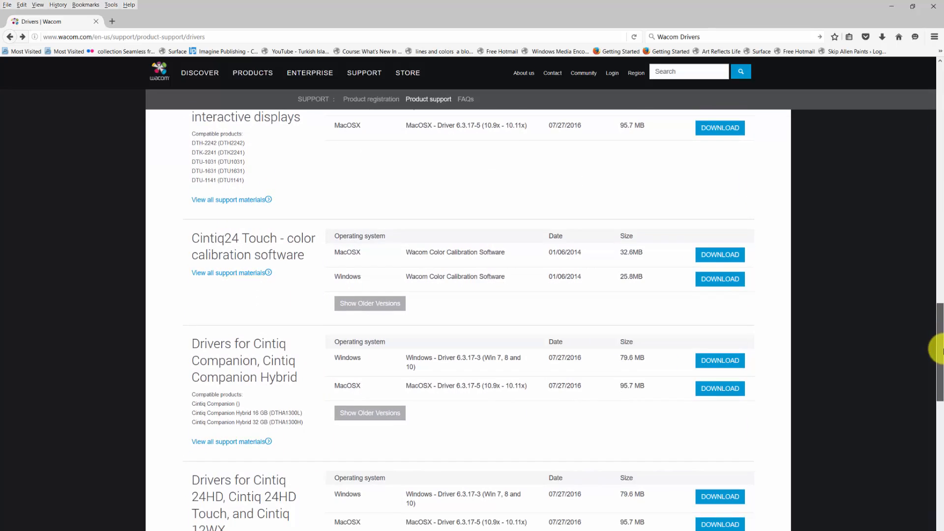
pyautogui.scroll(3)
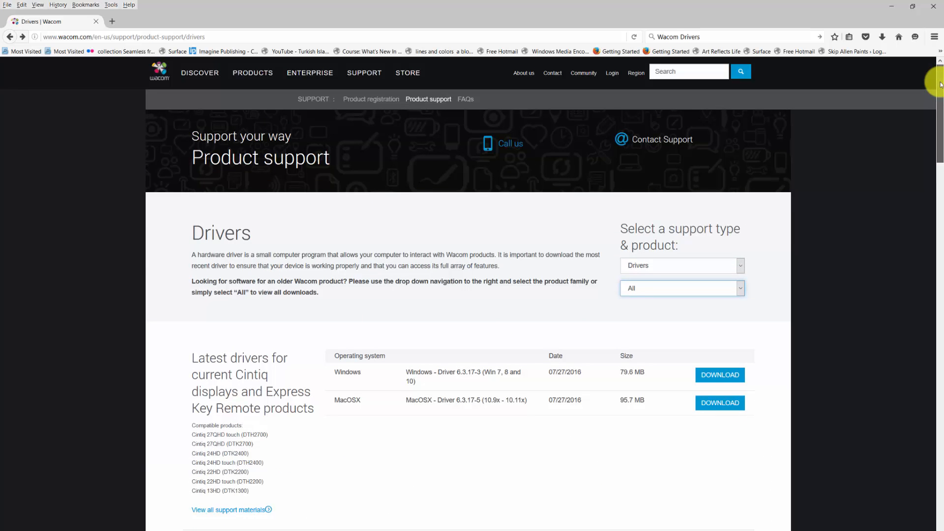
pyautogui.scroll(-3)
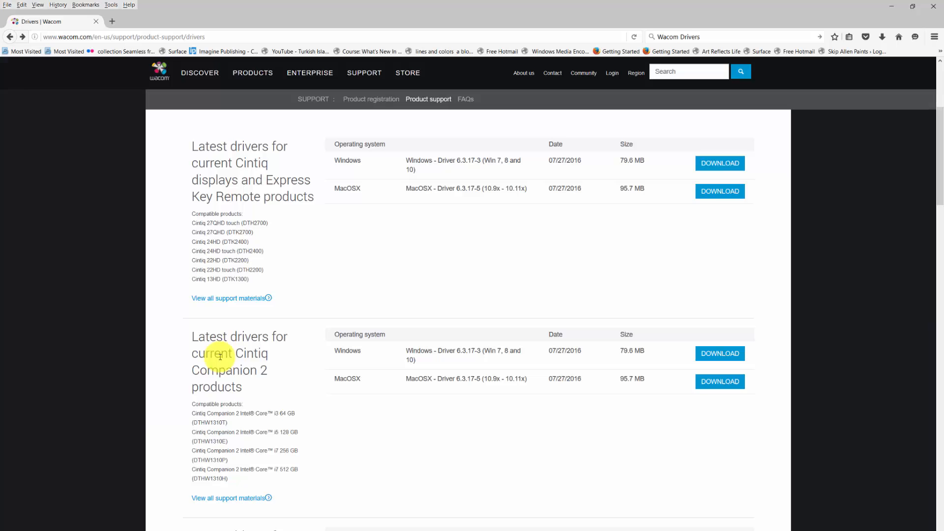
pyautogui.scroll(-3)
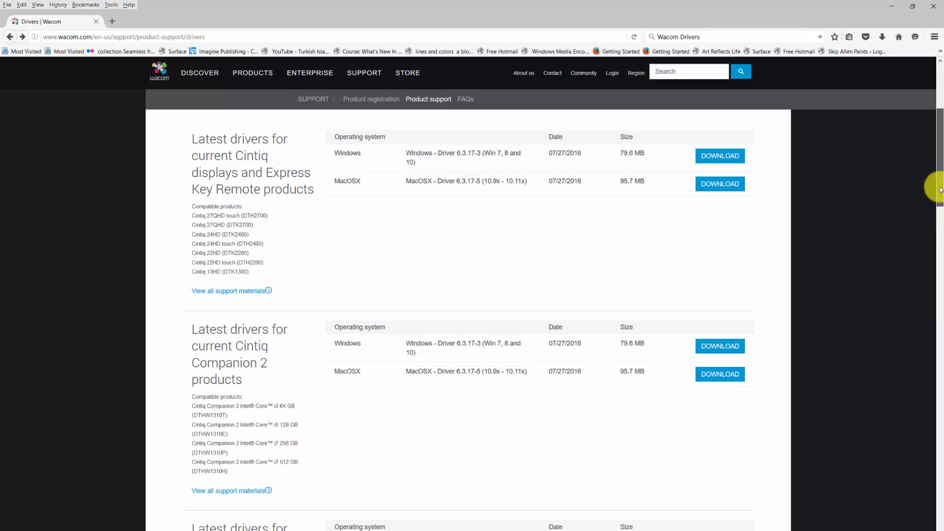
pyautogui.scroll(-3)
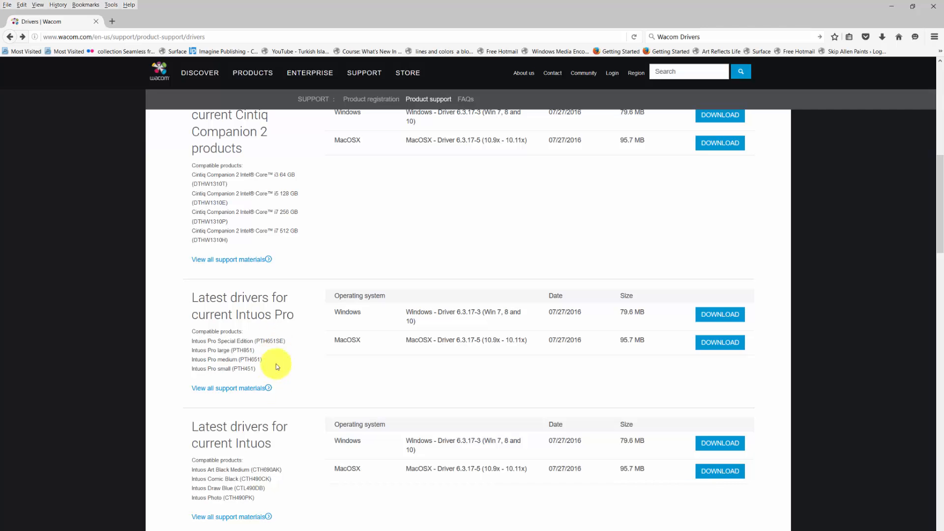
pyautogui.moveTo(307, 444)
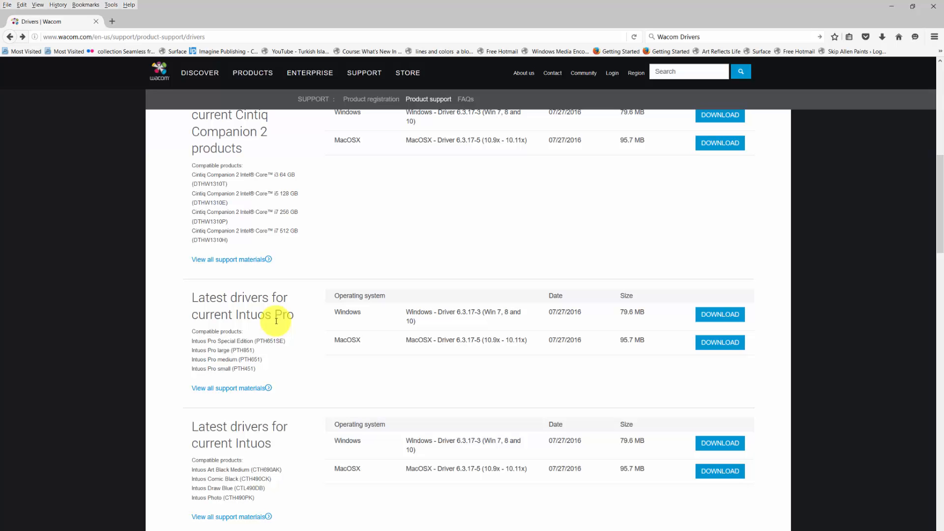
pyautogui.moveTo(295, 433)
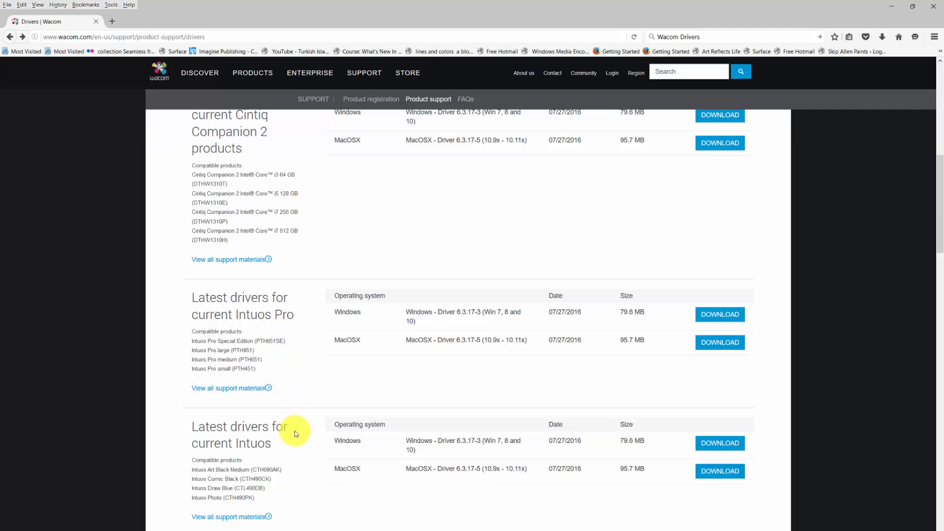
pyautogui.moveTo(346, 469)
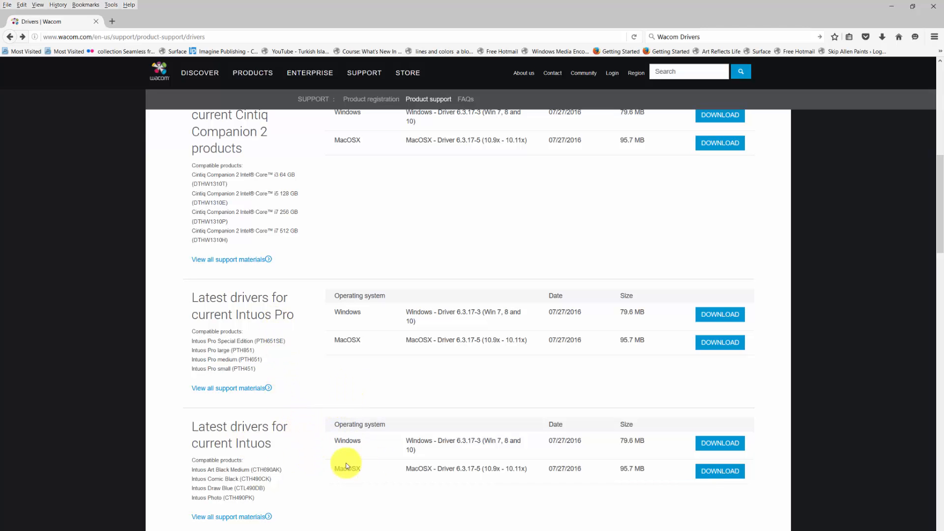
pyautogui.moveTo(679, 385)
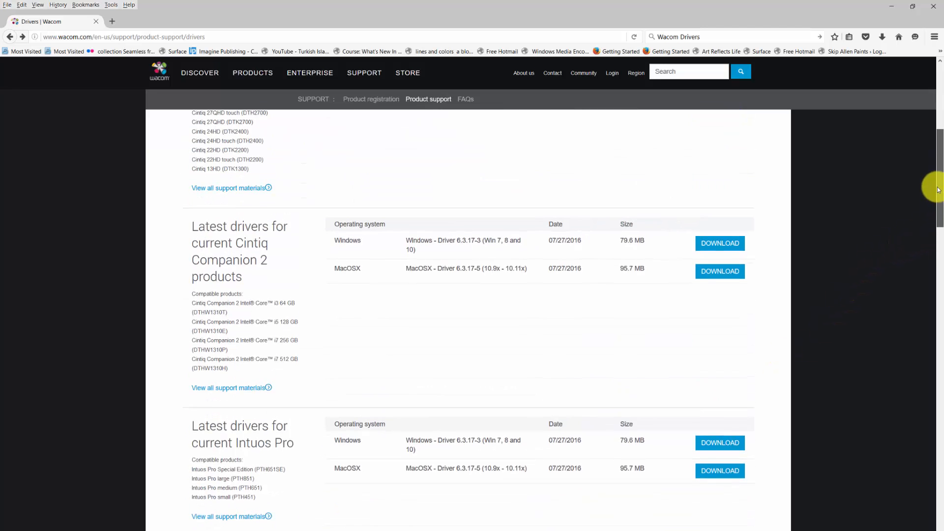
# Scroll through the remaining driver sections and back toward the top of the page
pyautogui.scroll(-3)
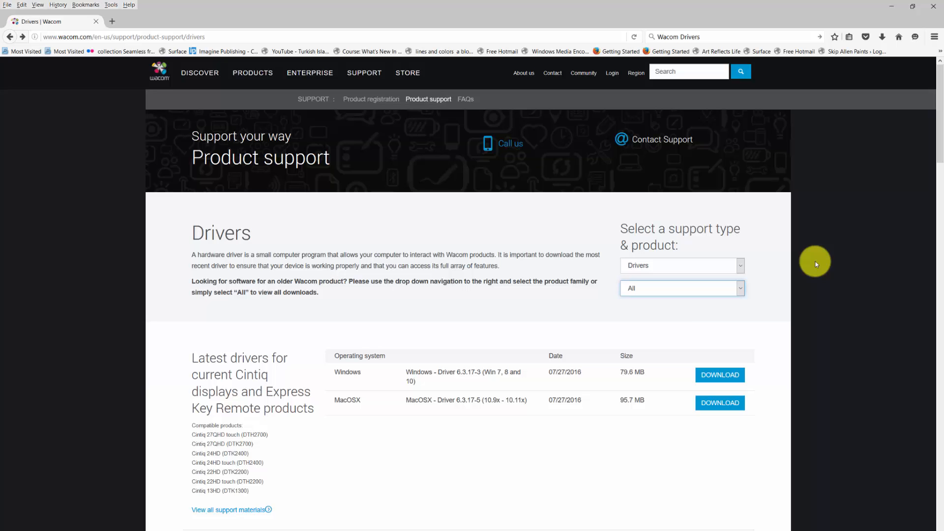
pyautogui.moveTo(188, 458)
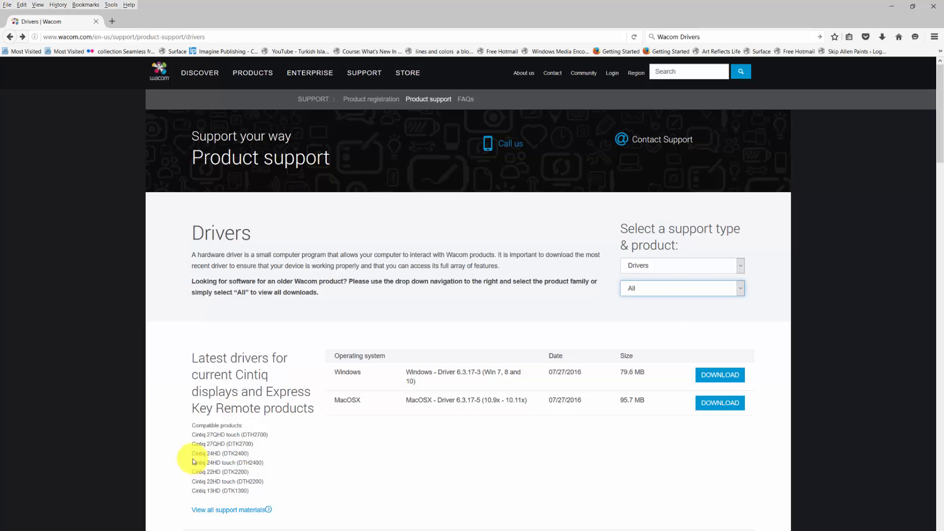
pyautogui.moveTo(721, 375)
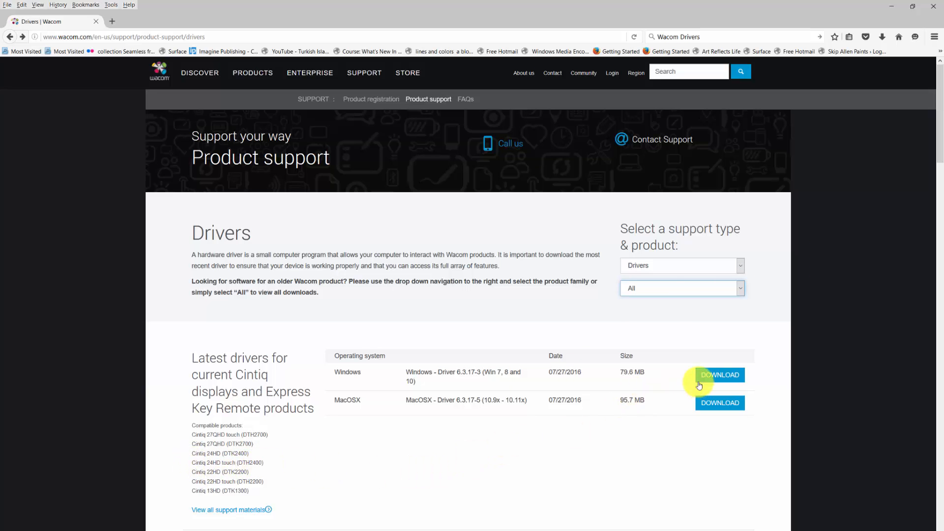
pyautogui.moveTo(555, 389)
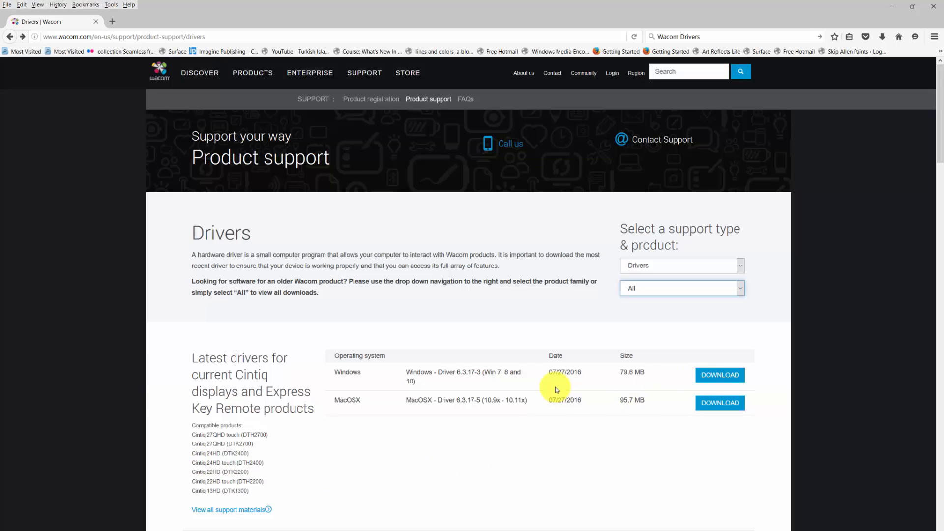
pyautogui.moveTo(804, 296)
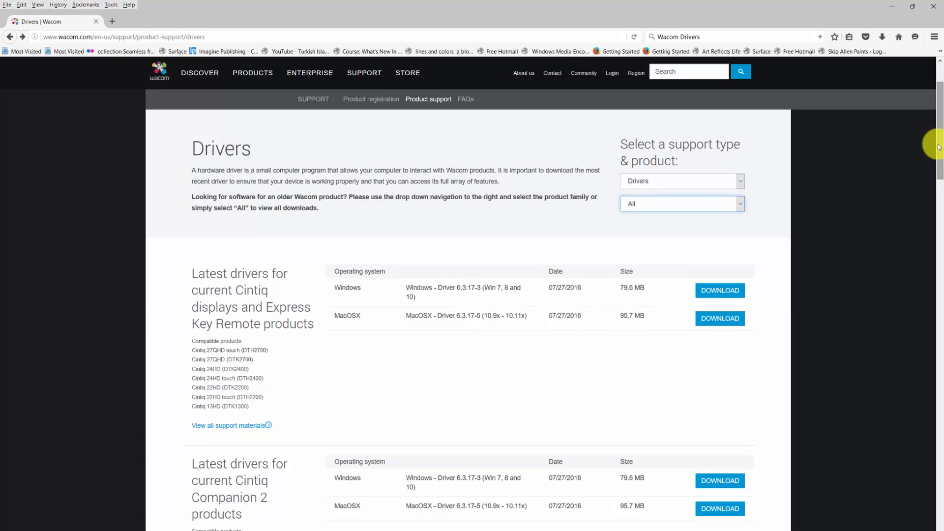
pyautogui.scroll(-3)
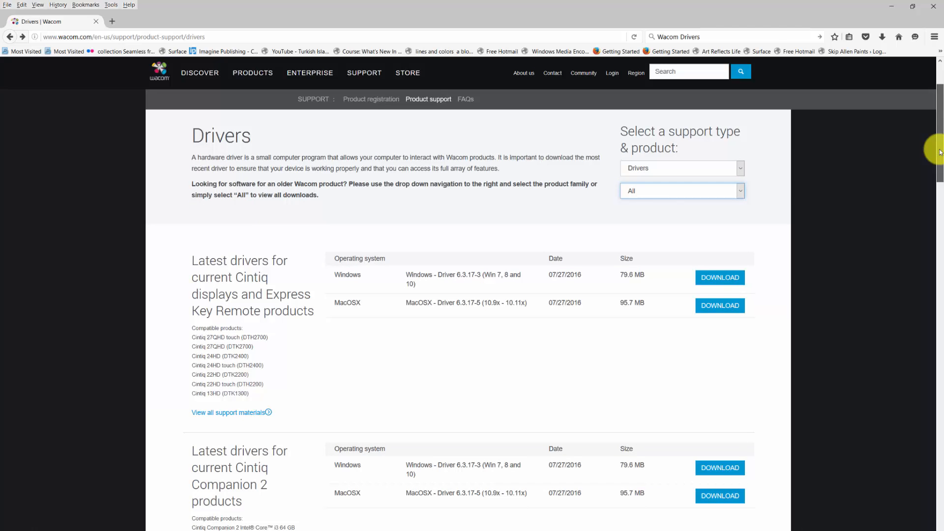
pyautogui.scroll(-3)
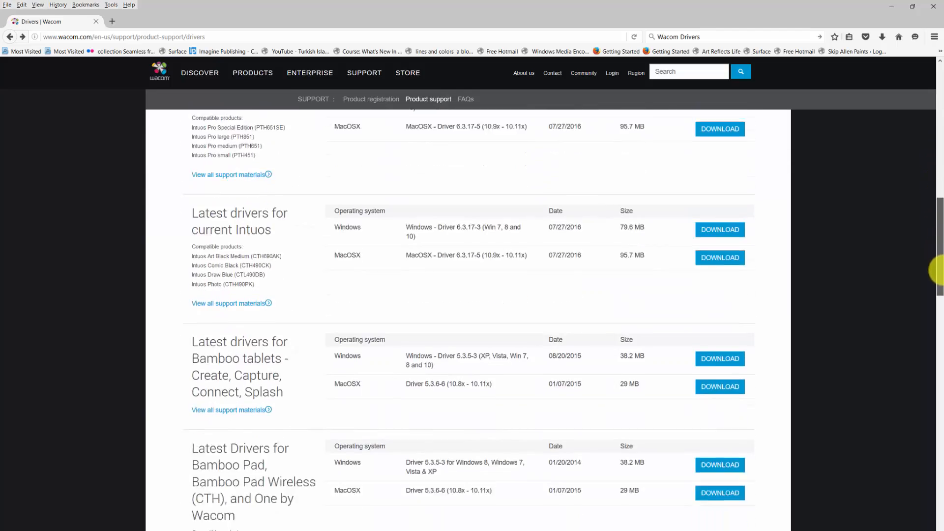
pyautogui.scroll(-3)
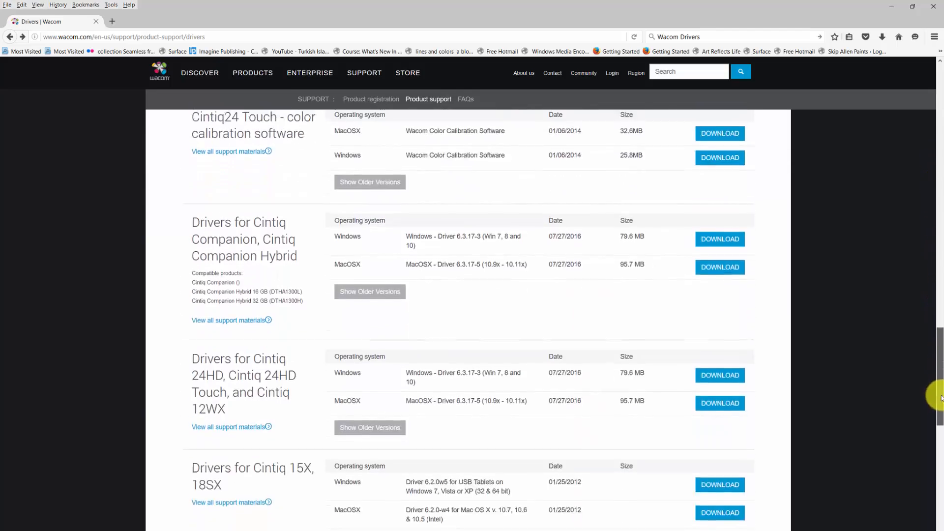
pyautogui.scroll(3)
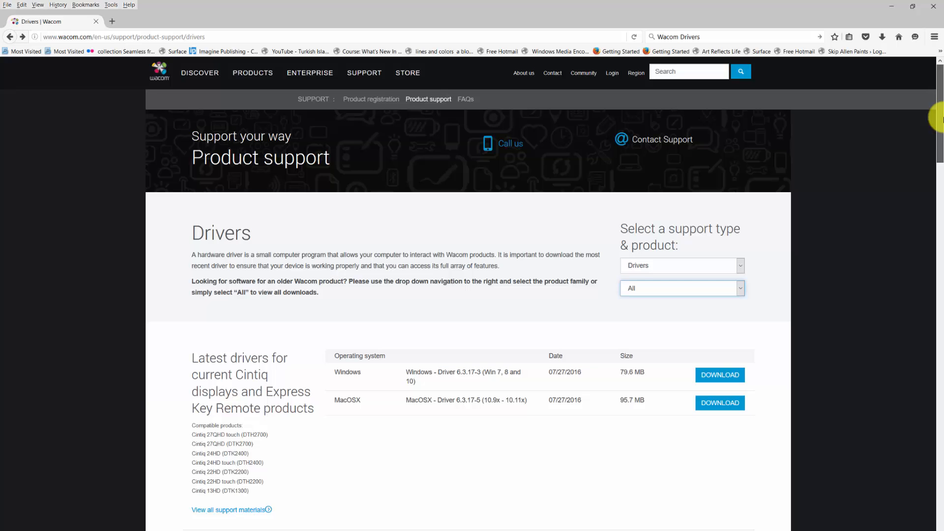
pyautogui.moveTo(890, 301)
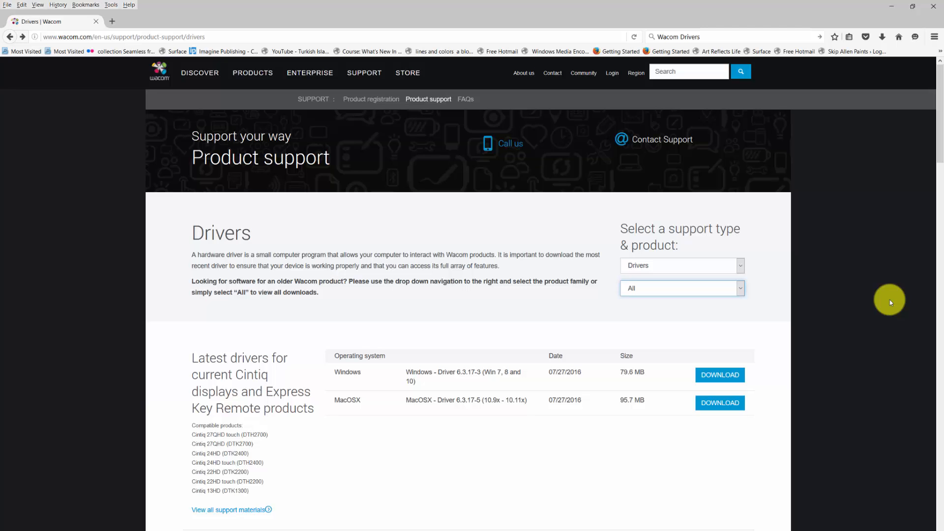
pyautogui.moveTo(903, 246)
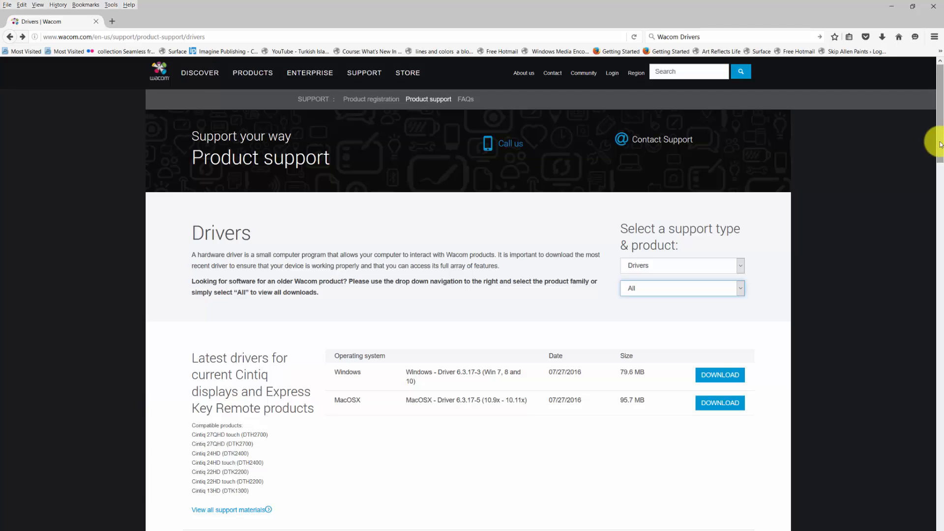
pyautogui.scroll(-3)
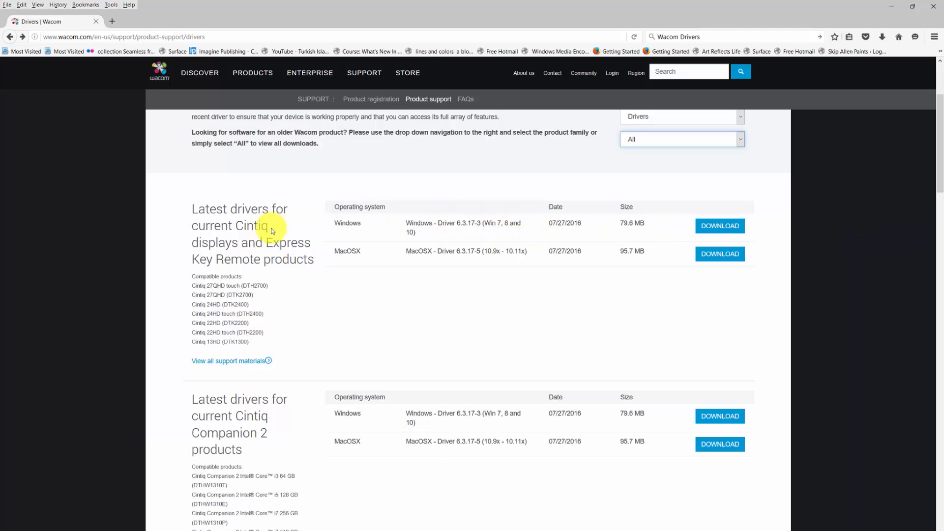
pyautogui.moveTo(457, 223)
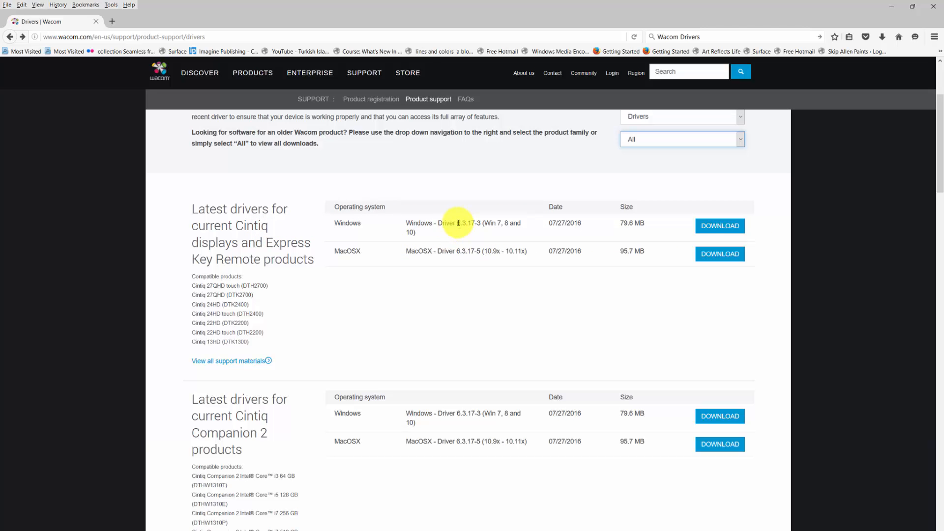
pyautogui.moveTo(506, 219)
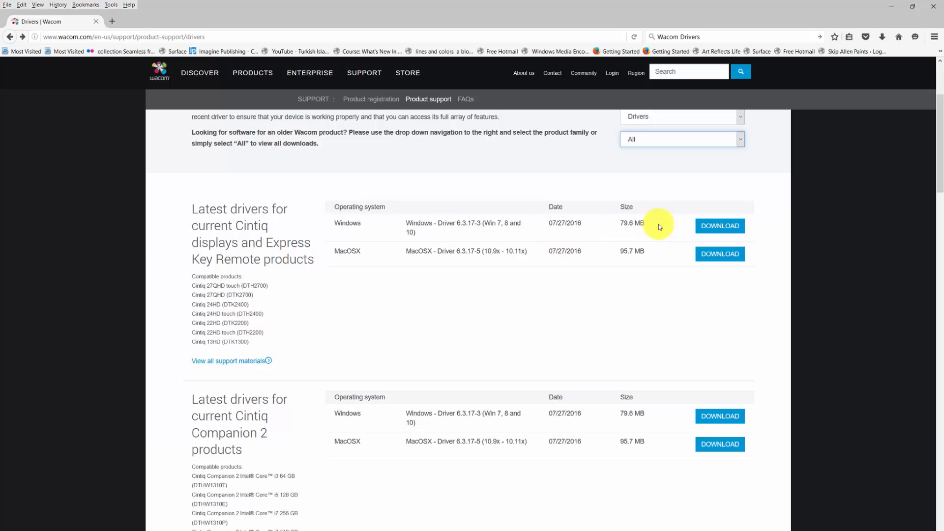
pyautogui.moveTo(570, 247)
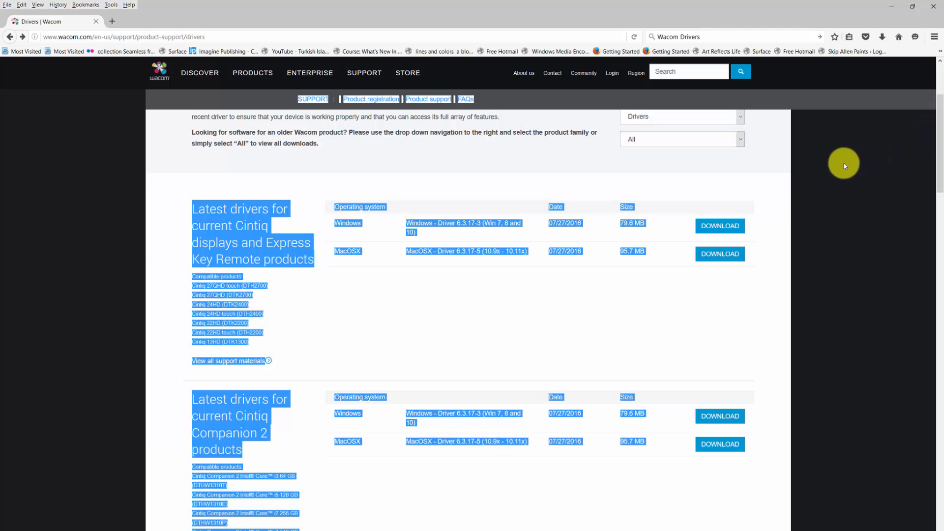
pyautogui.scroll(-3)
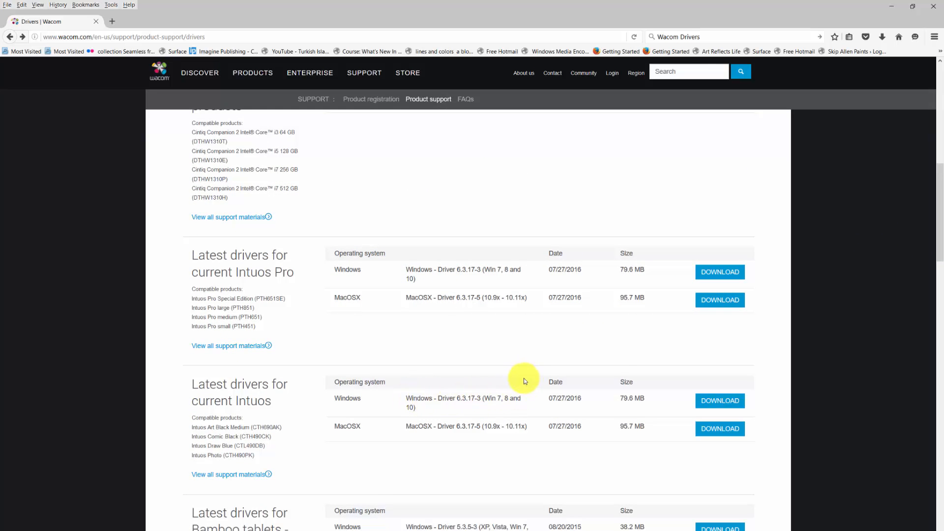
pyautogui.moveTo(937, 237)
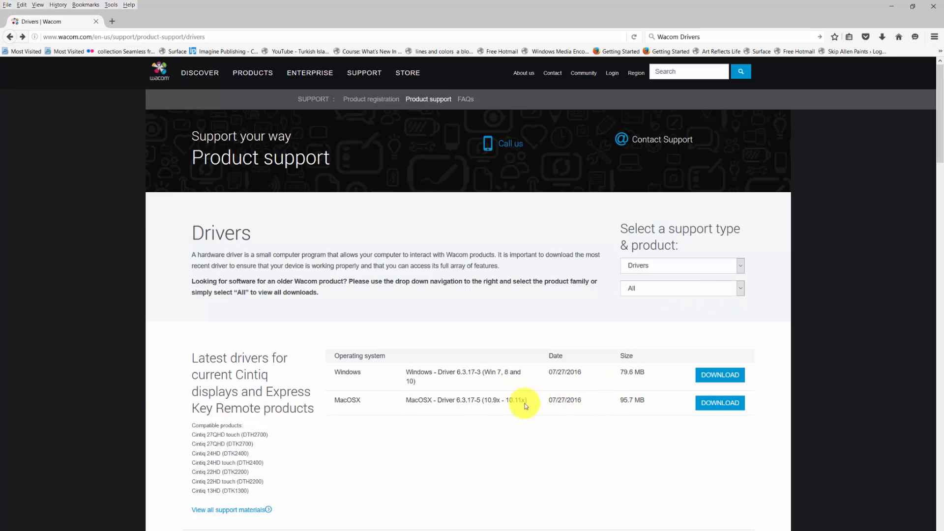
pyautogui.moveTo(669, 391)
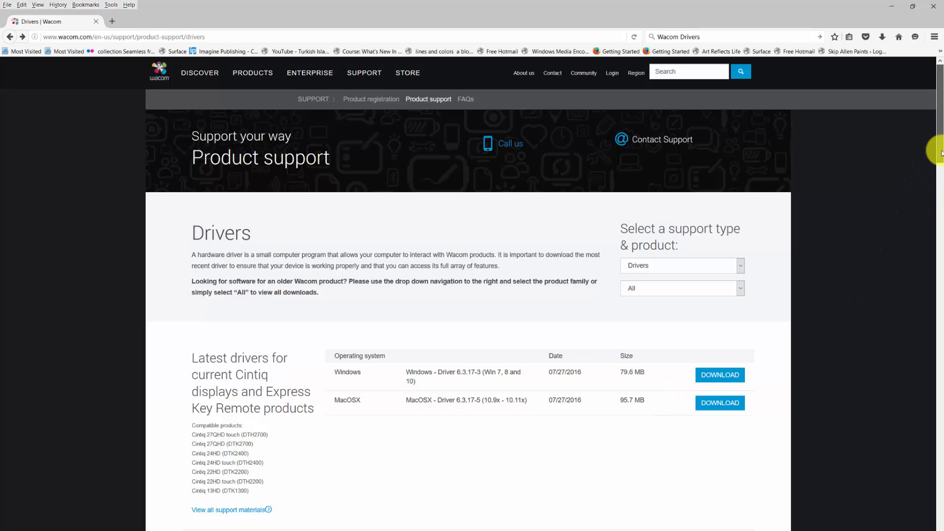
pyautogui.scroll(-3)
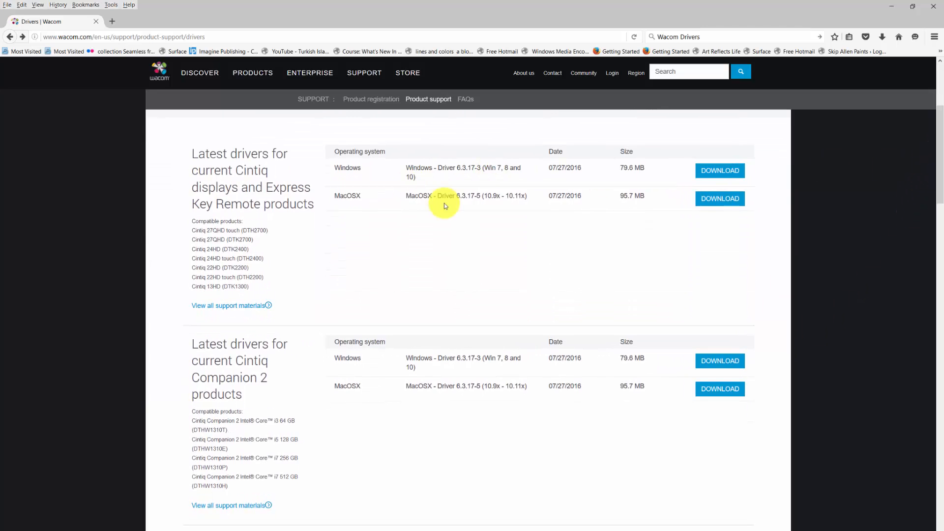
pyautogui.moveTo(565, 198)
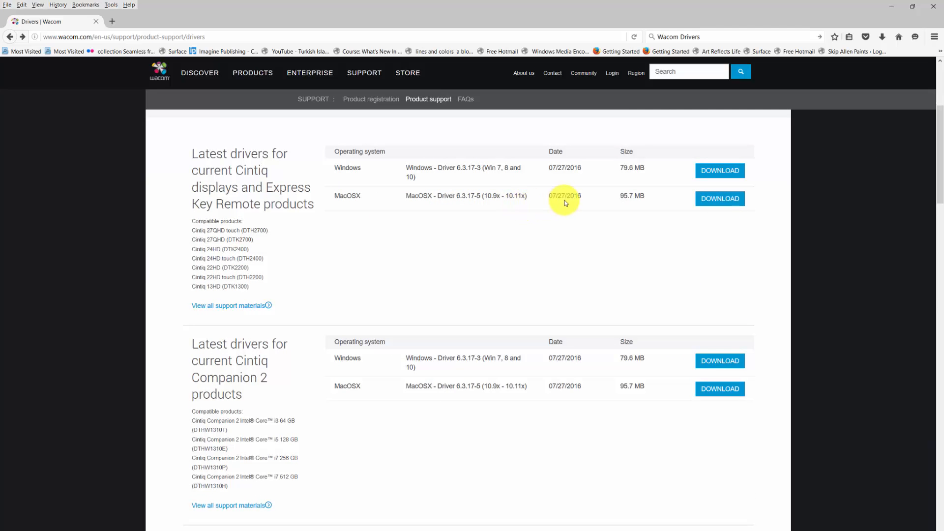
pyautogui.moveTo(889, 203)
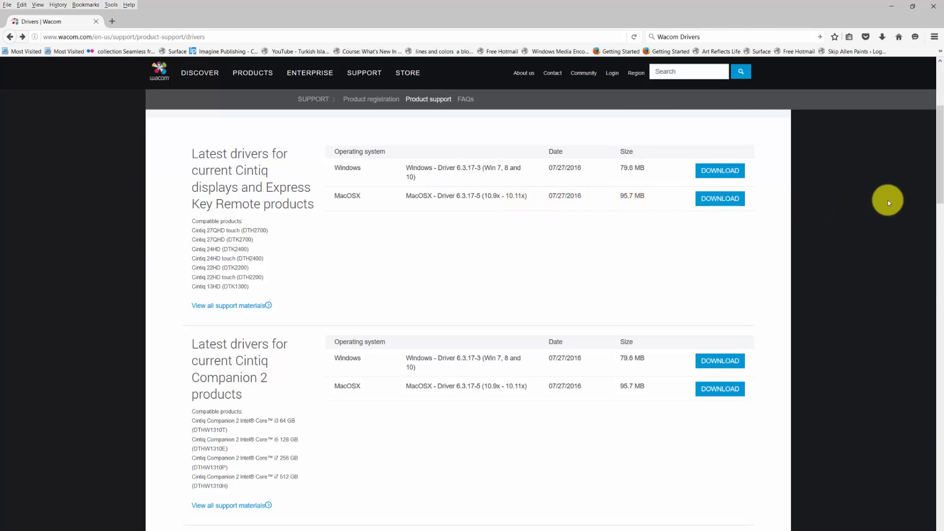
pyautogui.scroll(-3)
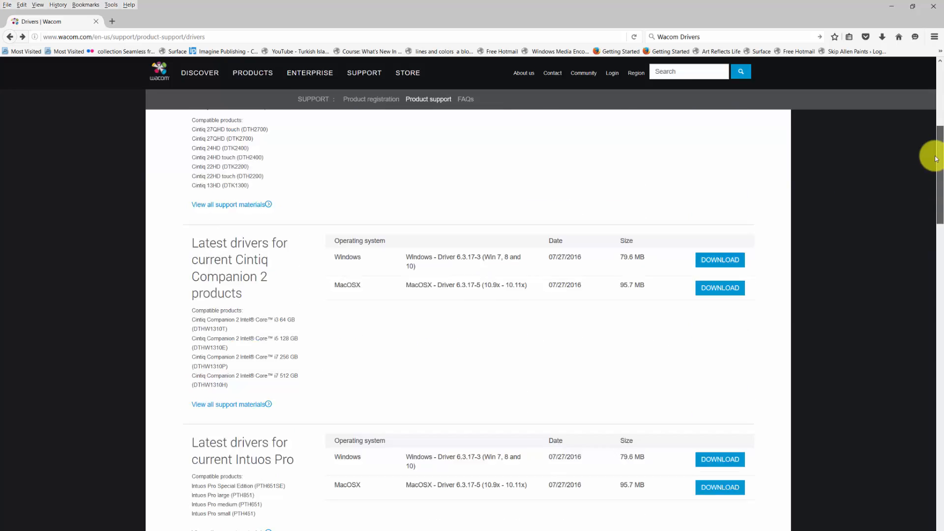
pyautogui.scroll(3)
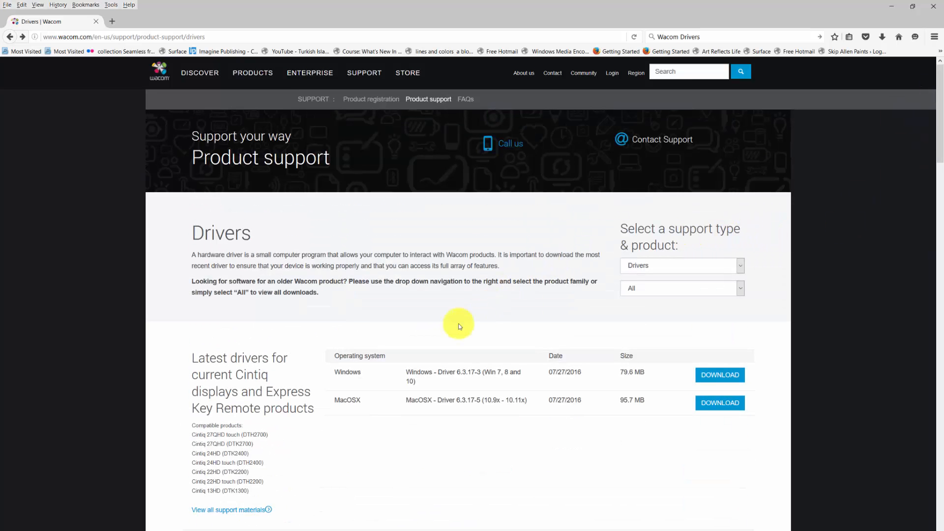
pyautogui.moveTo(507, 392)
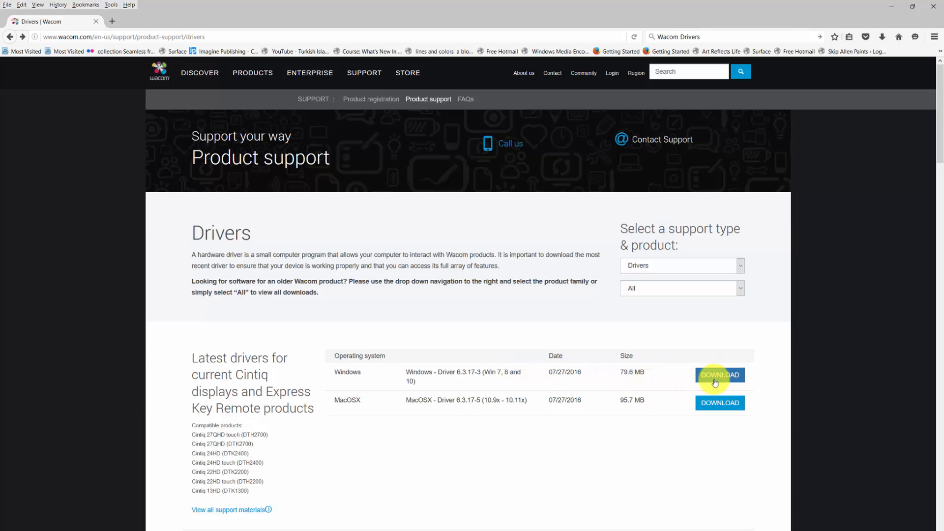
pyautogui.moveTo(914, 334)
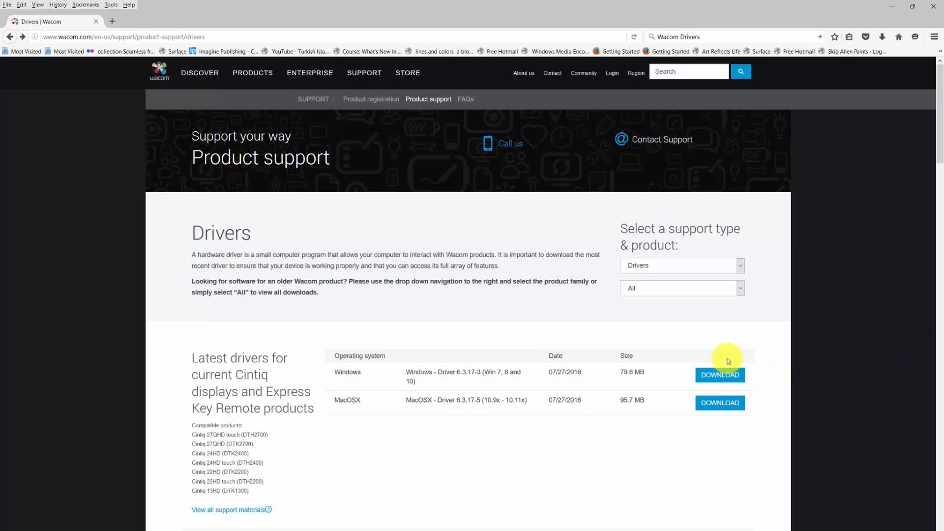
pyautogui.moveTo(936, 126)
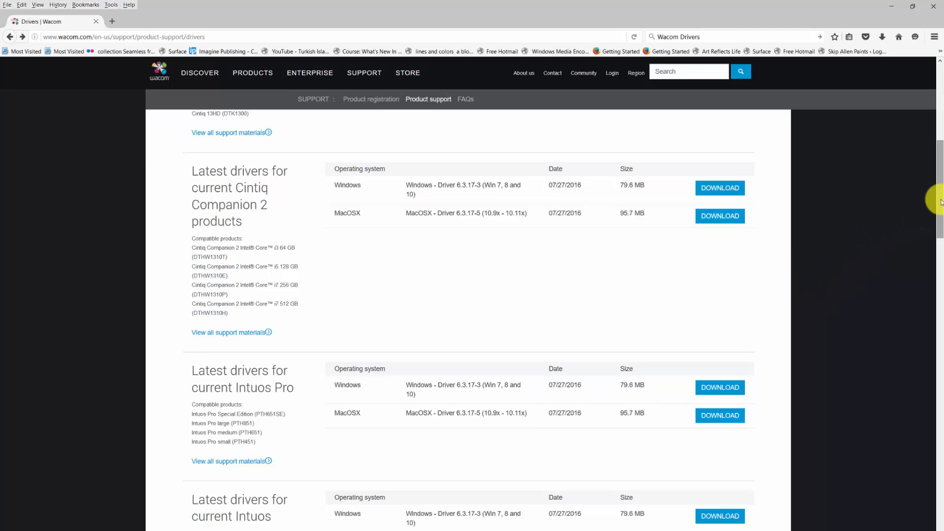
pyautogui.scroll(3)
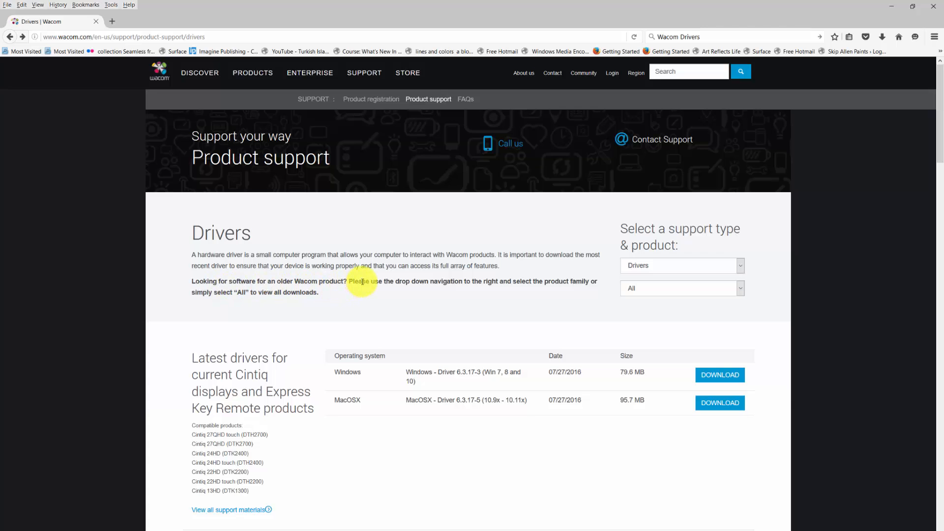
pyautogui.moveTo(502, 282)
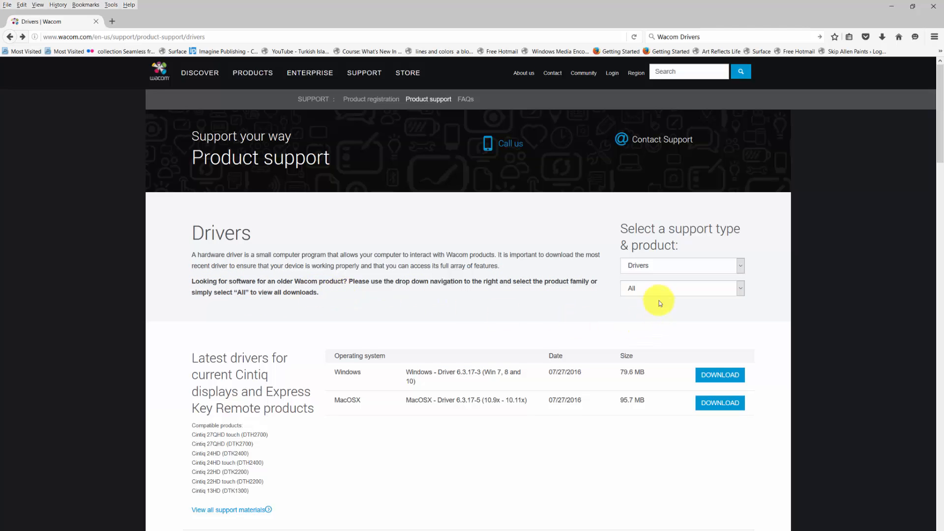
pyautogui.moveTo(557, 317)
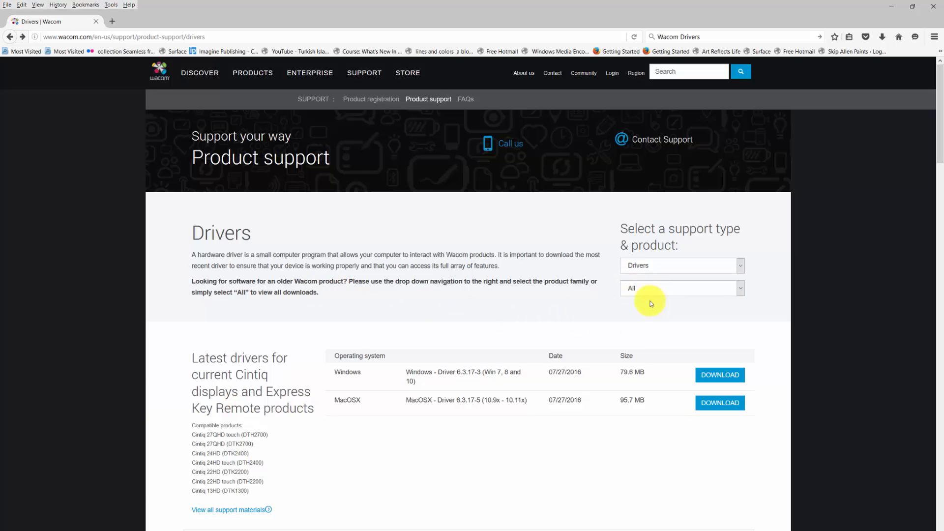
# Filter the driver listings to Intuos Pro in the product dropdown
pyautogui.click(740, 288)
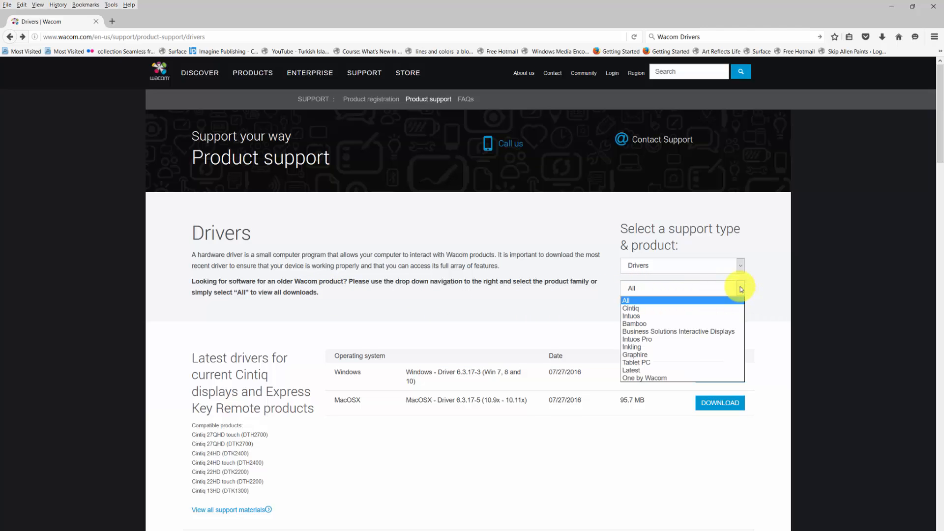
pyautogui.moveTo(637, 340)
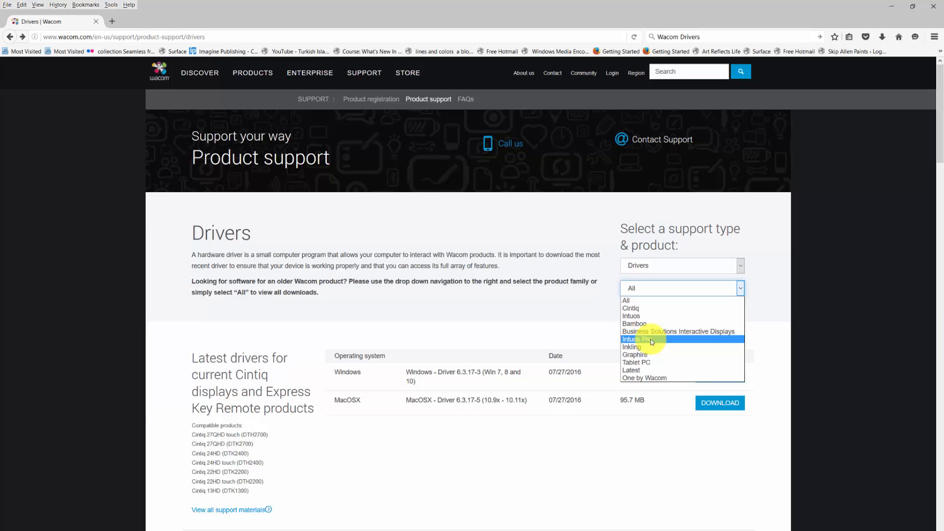
pyautogui.click(640, 339)
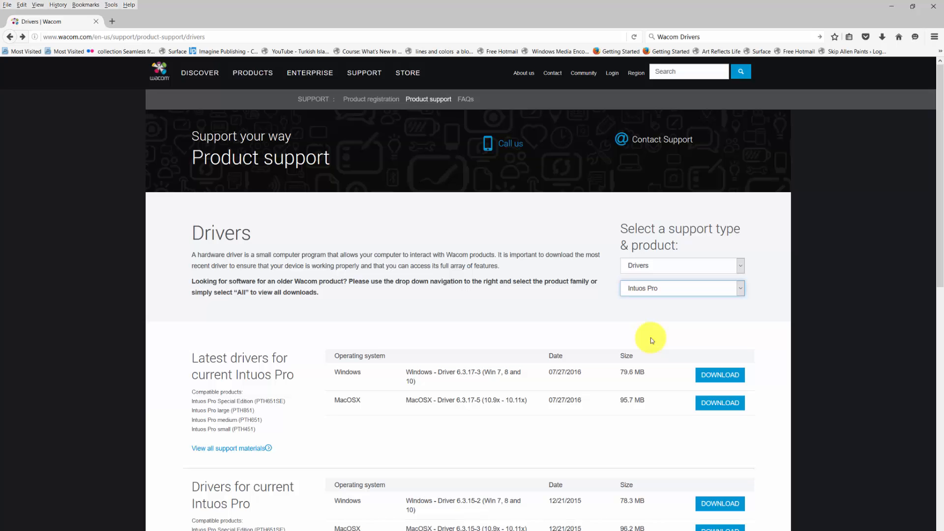
pyautogui.moveTo(699, 301)
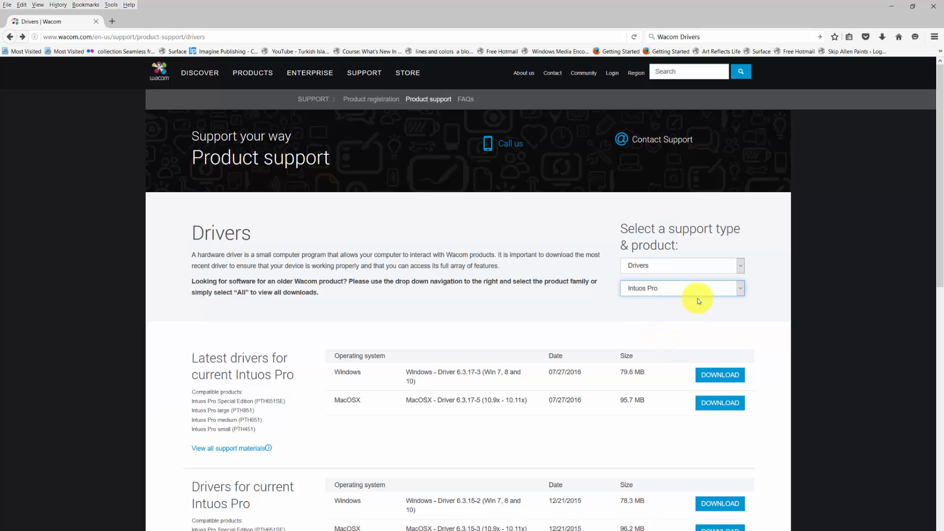
# Scroll the Intuos Pro driver list down to the Intuos3/4/5, Intuos GD and Intuos 2 entries
pyautogui.scroll(-3)
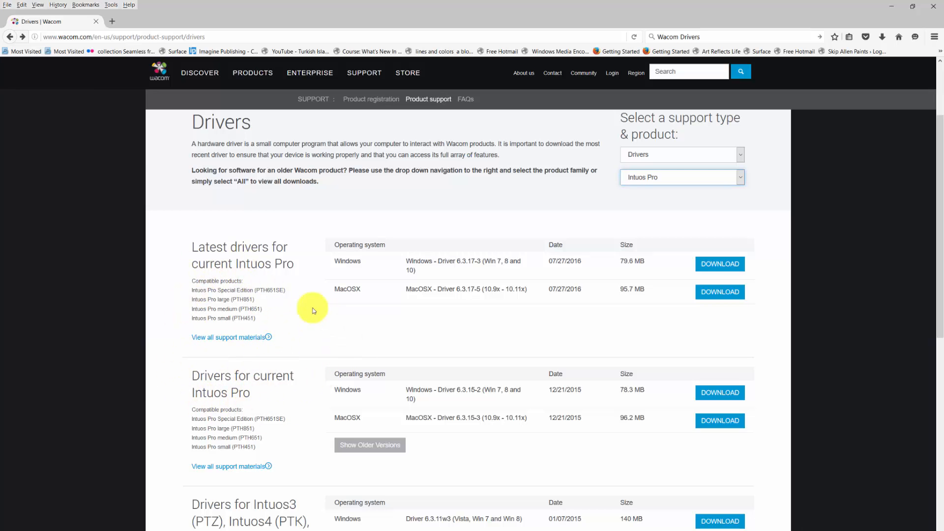
pyautogui.moveTo(266, 267)
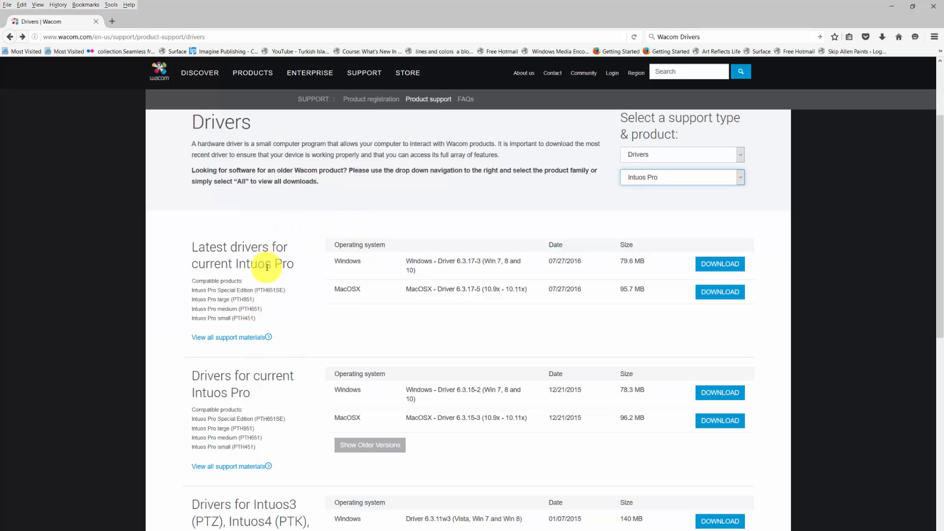
pyautogui.moveTo(935, 159)
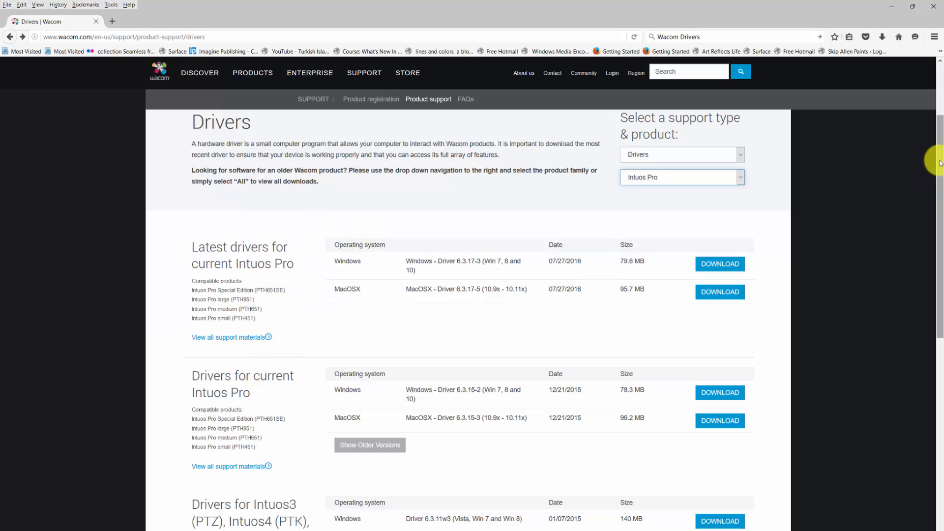
pyautogui.scroll(-3)
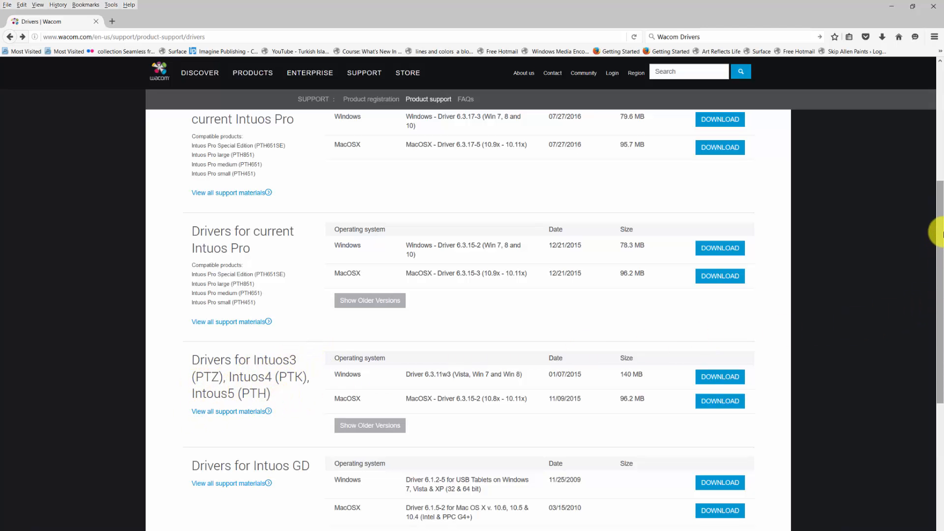
pyautogui.scroll(-3)
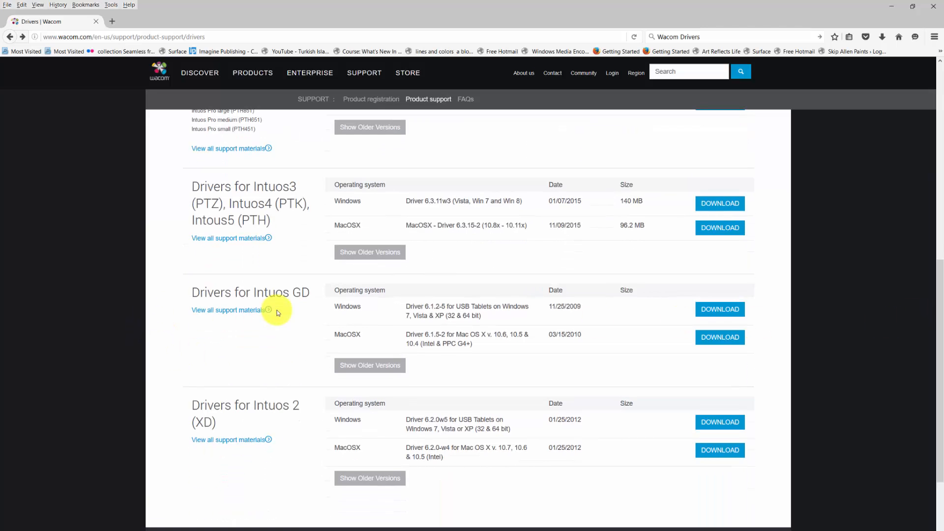
pyautogui.moveTo(295, 411)
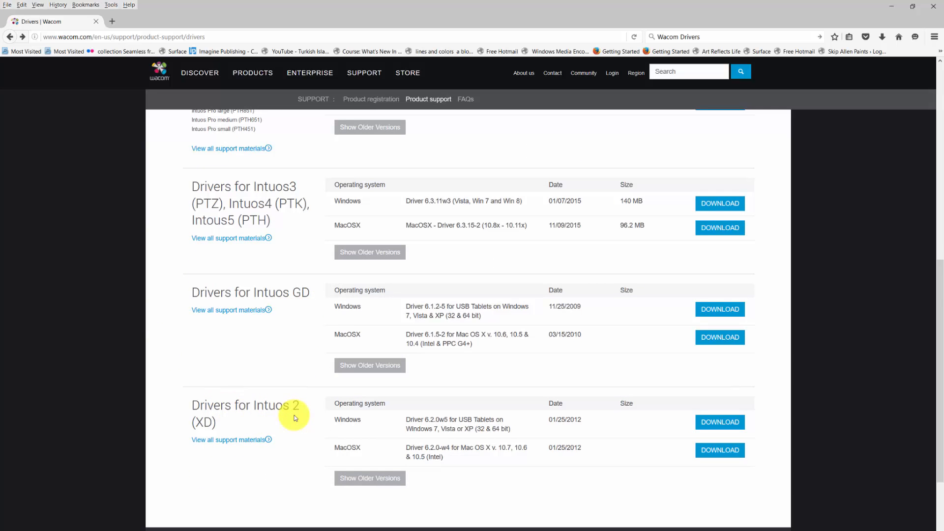
pyautogui.moveTo(311, 302)
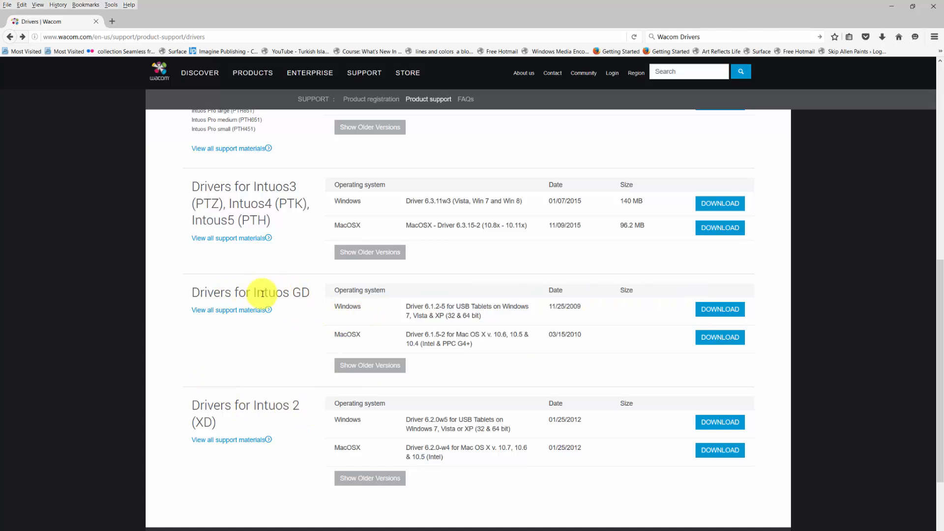
pyautogui.moveTo(277, 338)
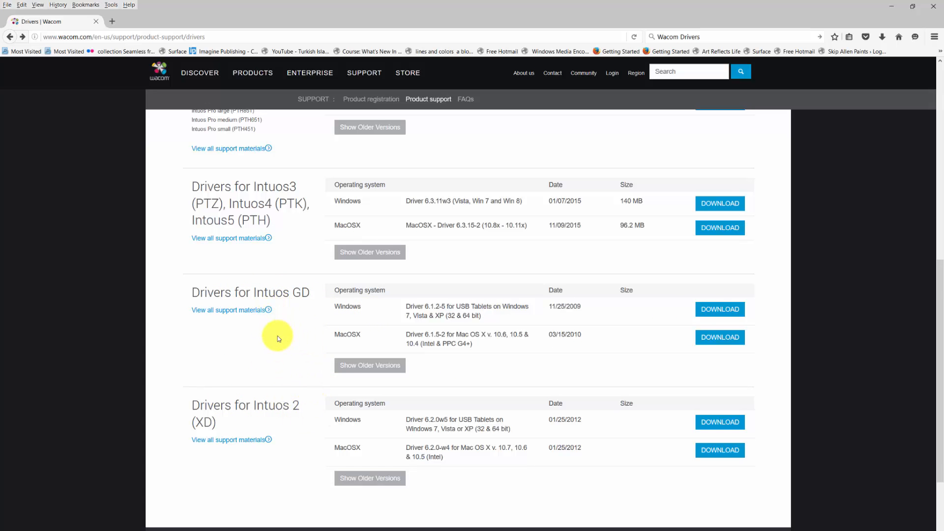
pyautogui.moveTo(936, 290)
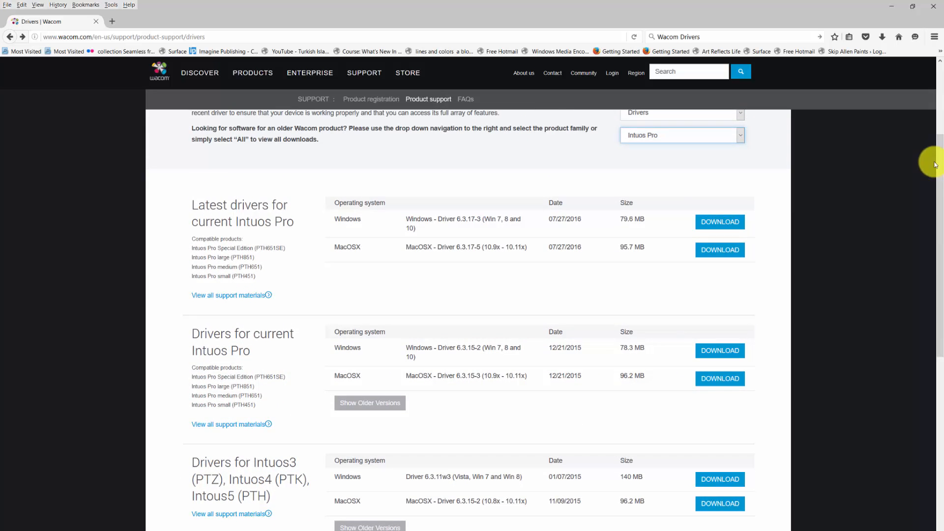
pyautogui.moveTo(278, 301)
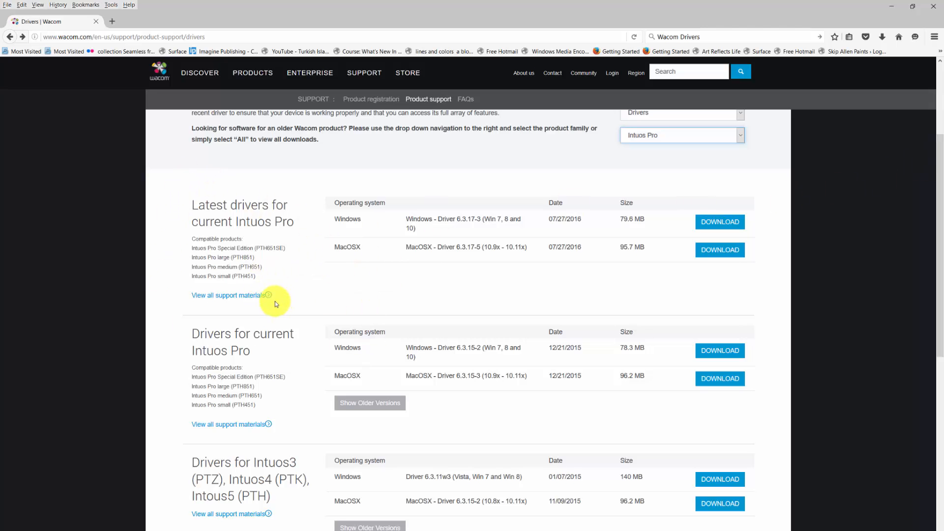
pyautogui.moveTo(338, 389)
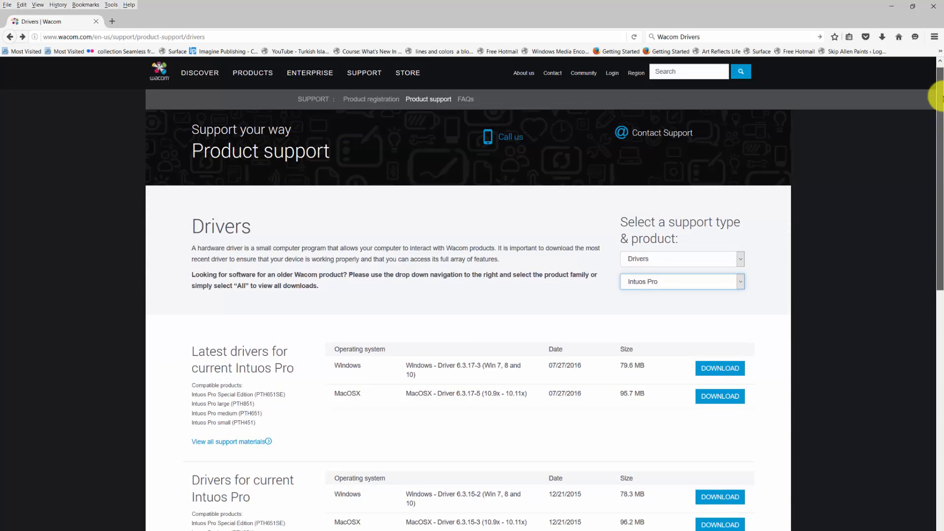
pyautogui.scroll(-3)
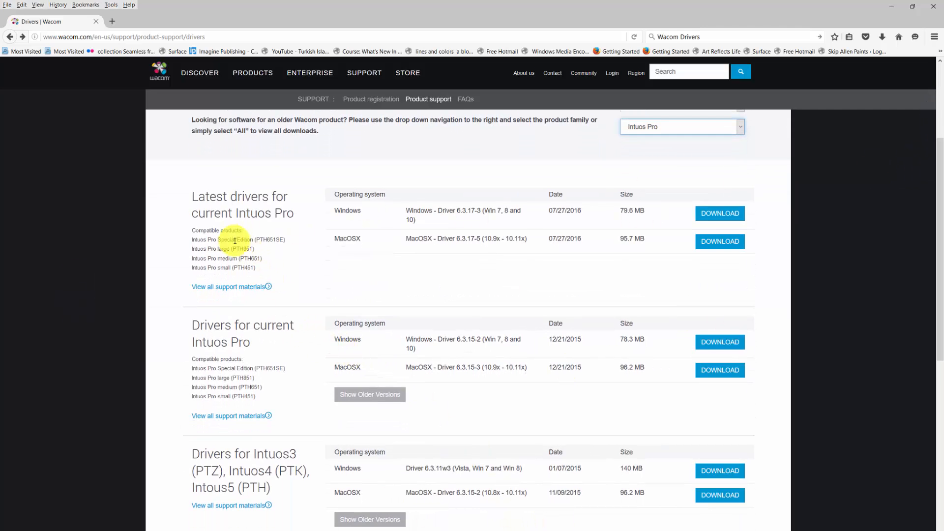
pyautogui.moveTo(316, 312)
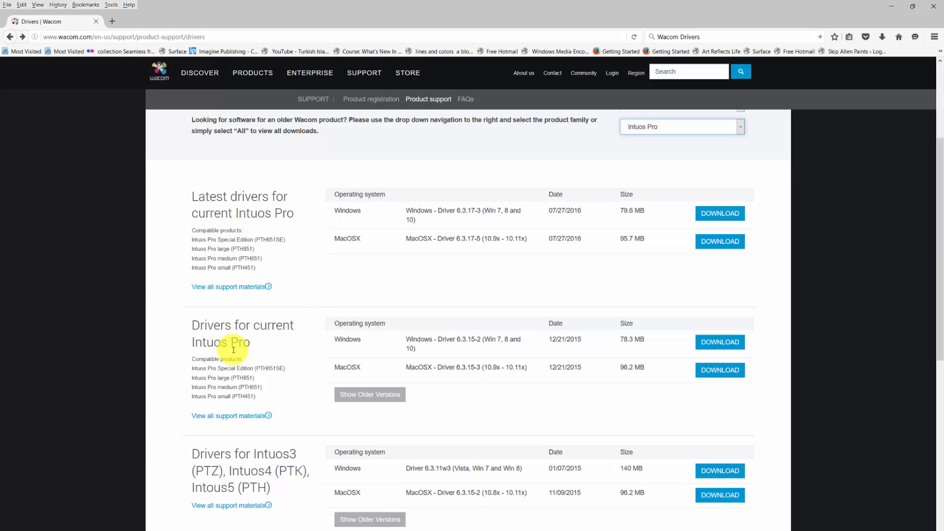
pyautogui.moveTo(419, 215)
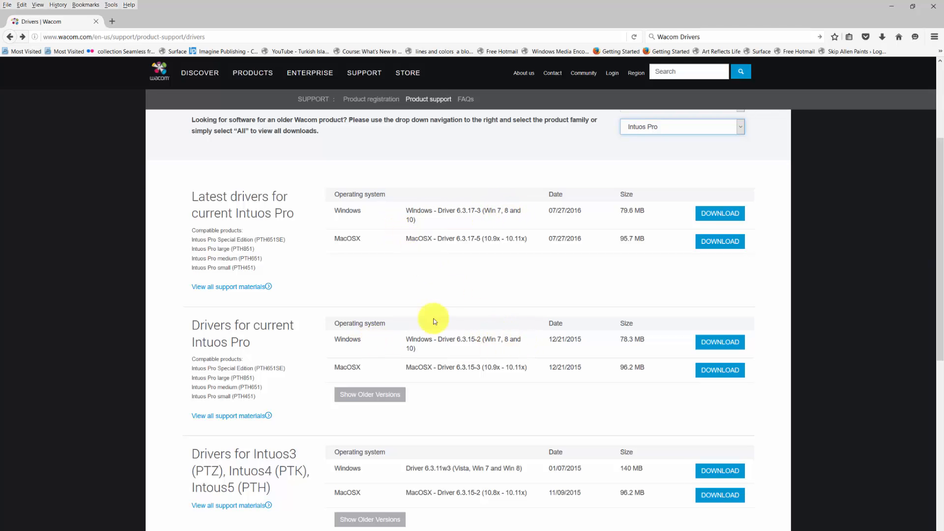
pyautogui.moveTo(496, 238)
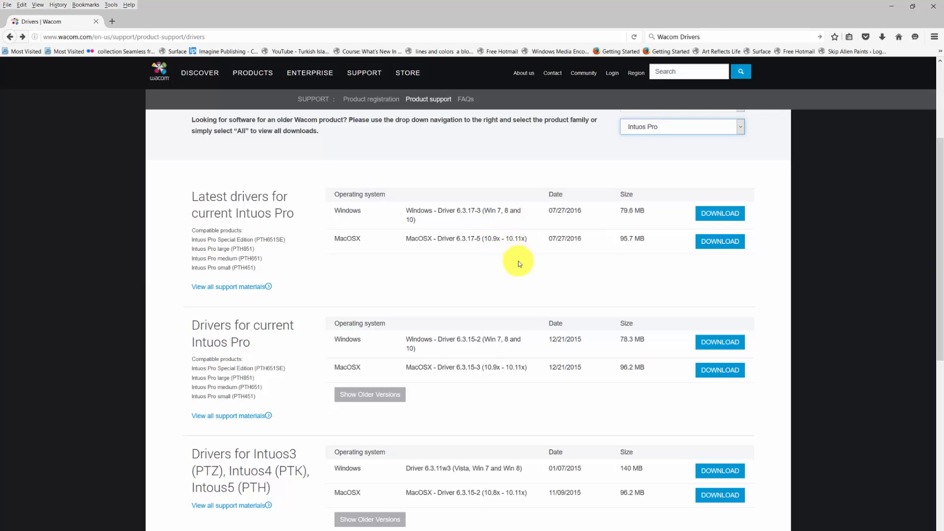
pyautogui.moveTo(487, 366)
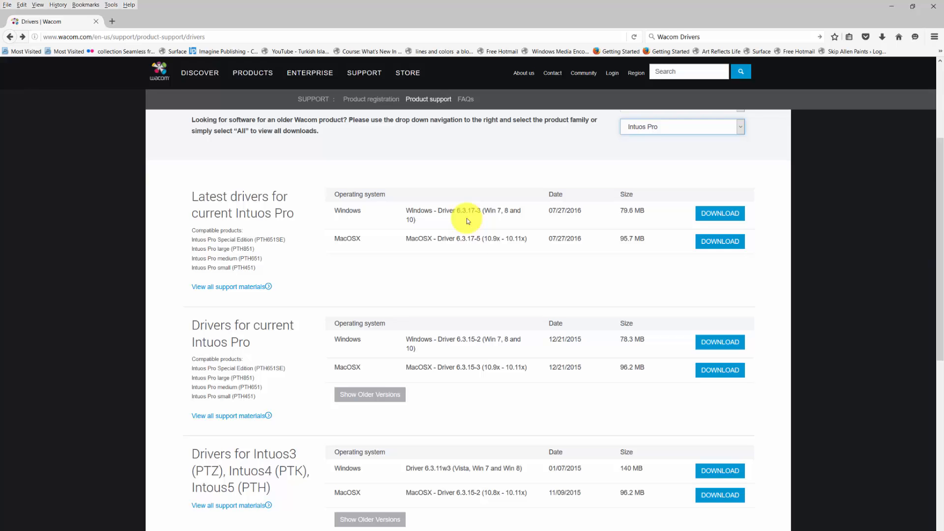
pyautogui.moveTo(403, 352)
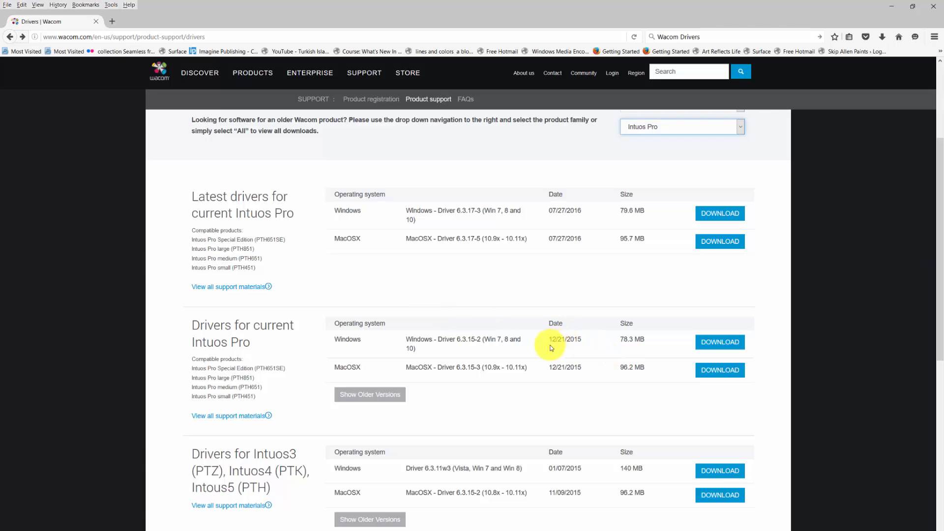
pyautogui.moveTo(577, 367)
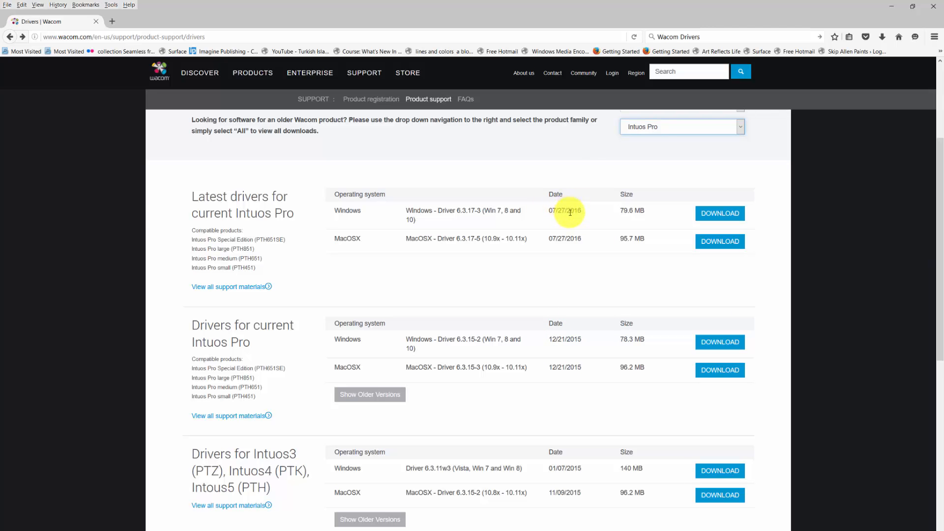
pyautogui.moveTo(721, 213)
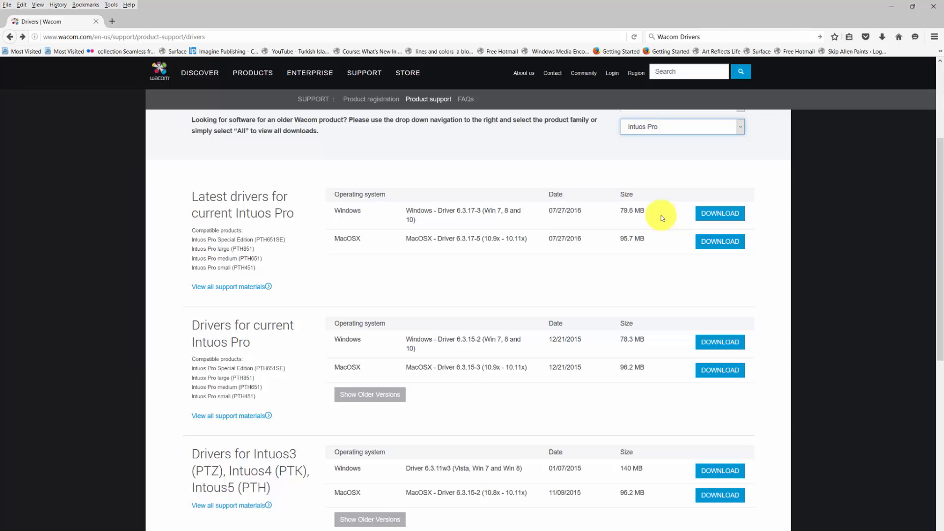
pyautogui.moveTo(933, 149)
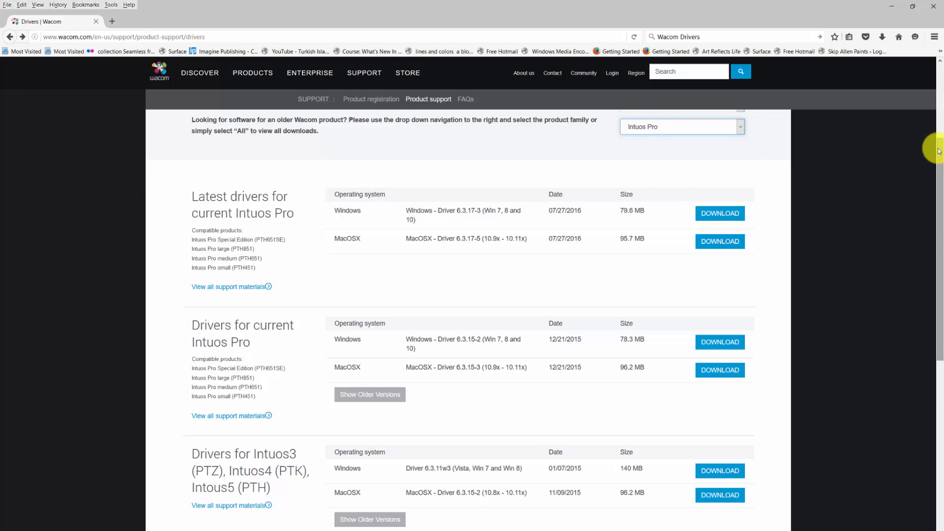
pyautogui.scroll(-3)
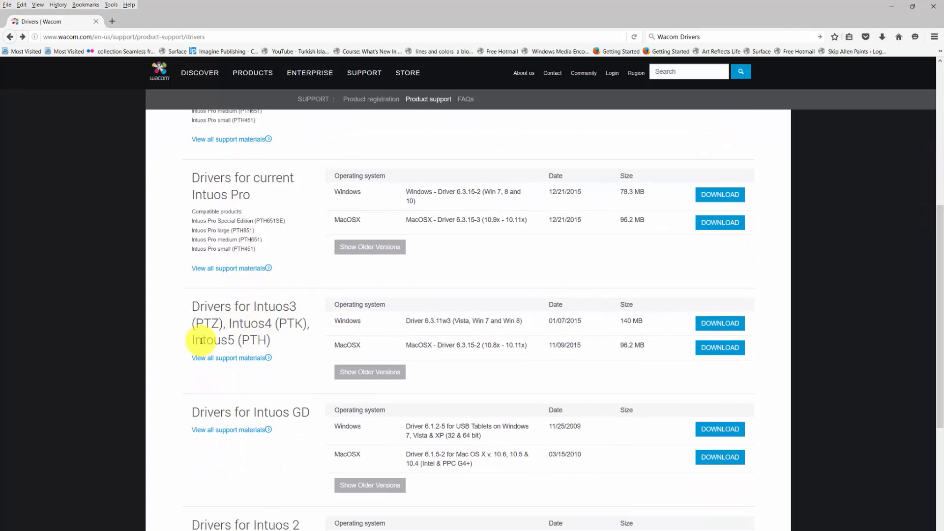
pyautogui.moveTo(166, 341)
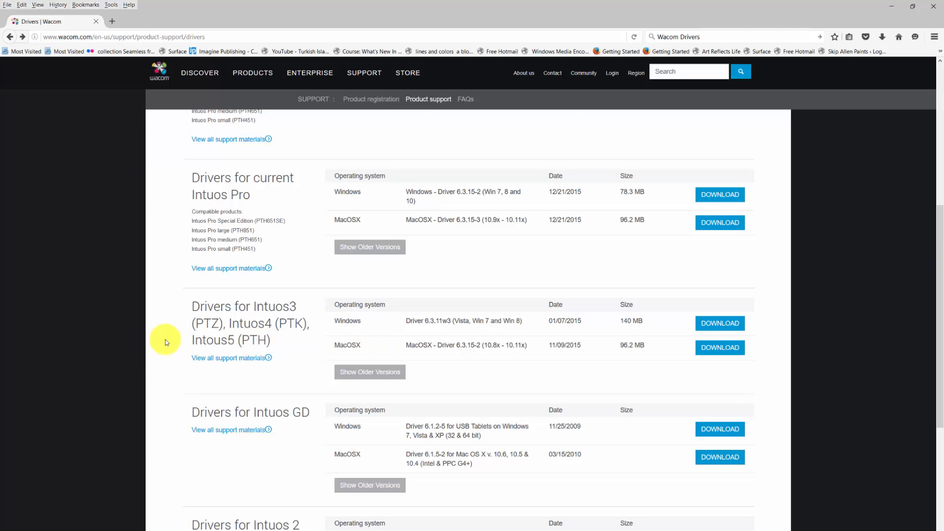
pyautogui.moveTo(288, 335)
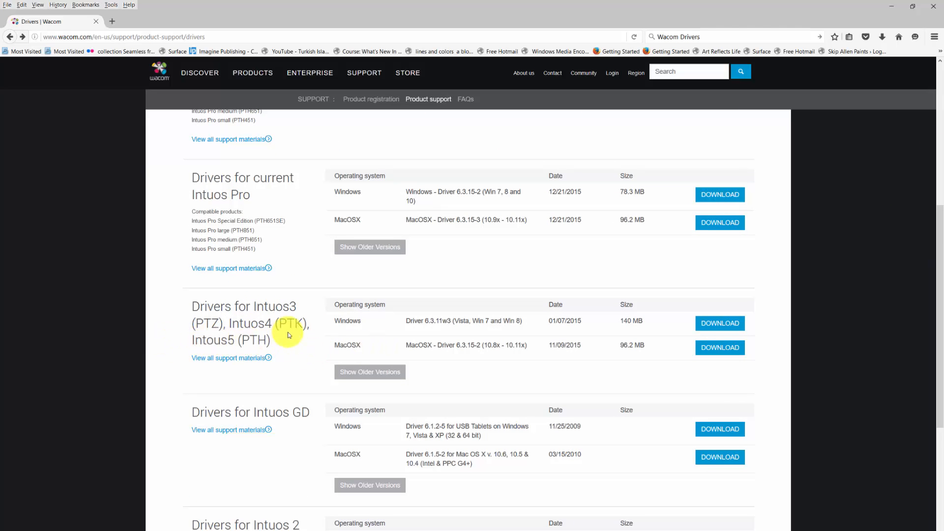
pyautogui.moveTo(424, 322)
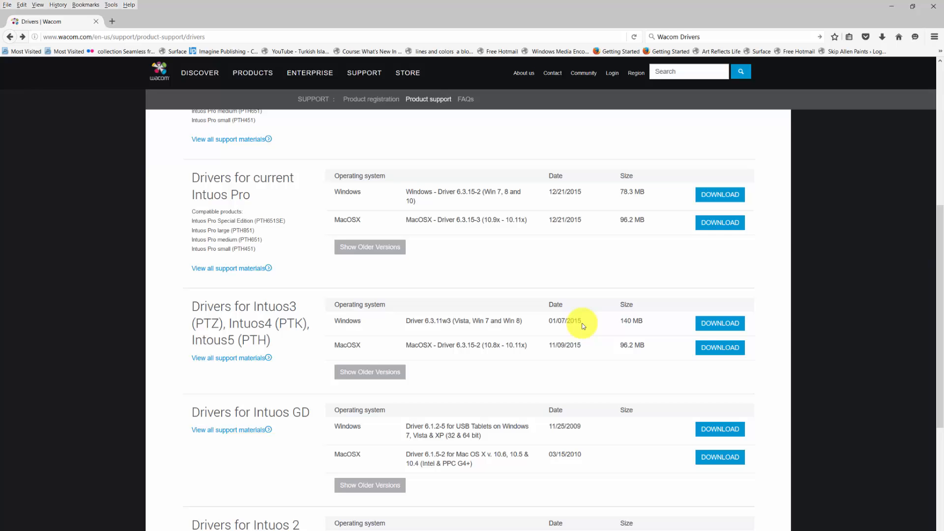
pyautogui.moveTo(556, 319)
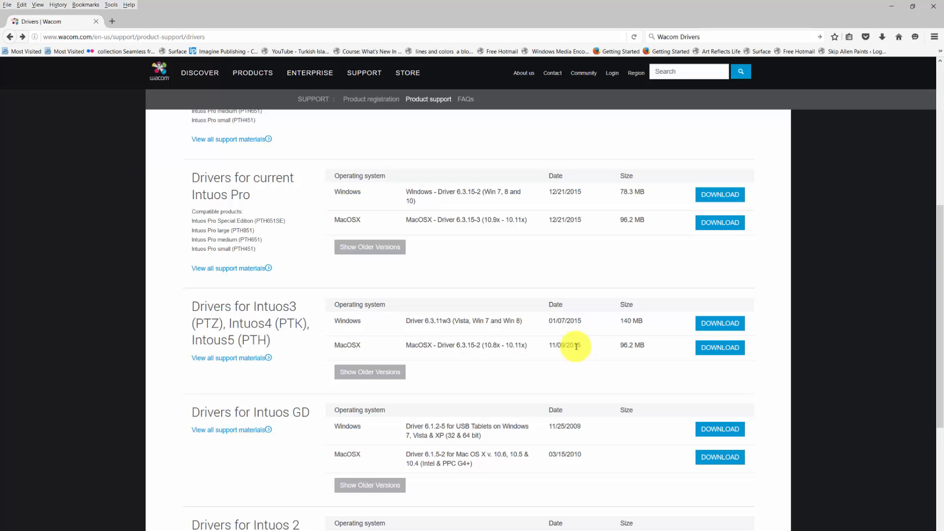
pyautogui.moveTo(554, 376)
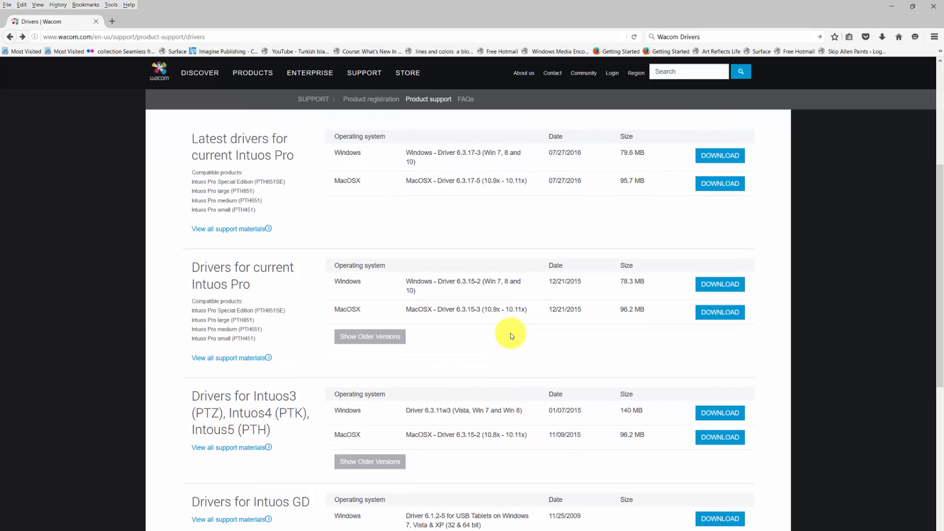
pyautogui.scroll(-3)
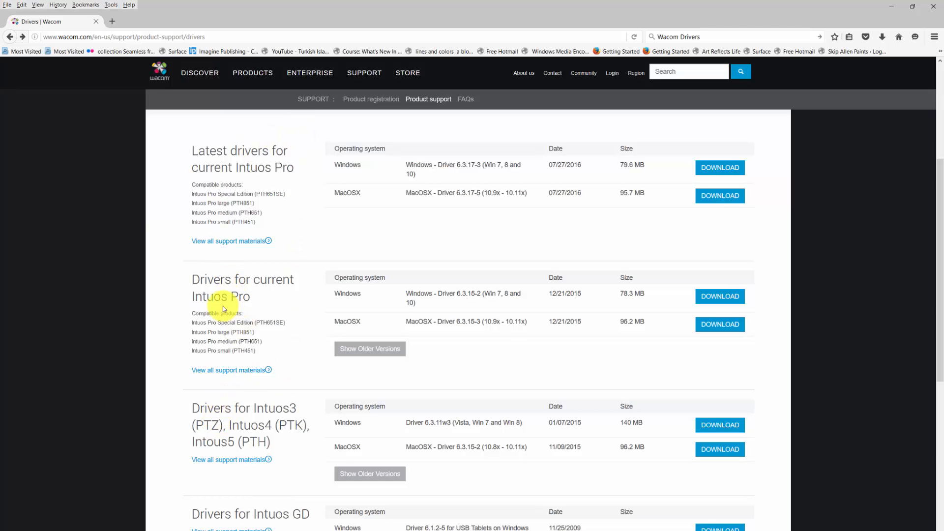
pyautogui.moveTo(255, 293)
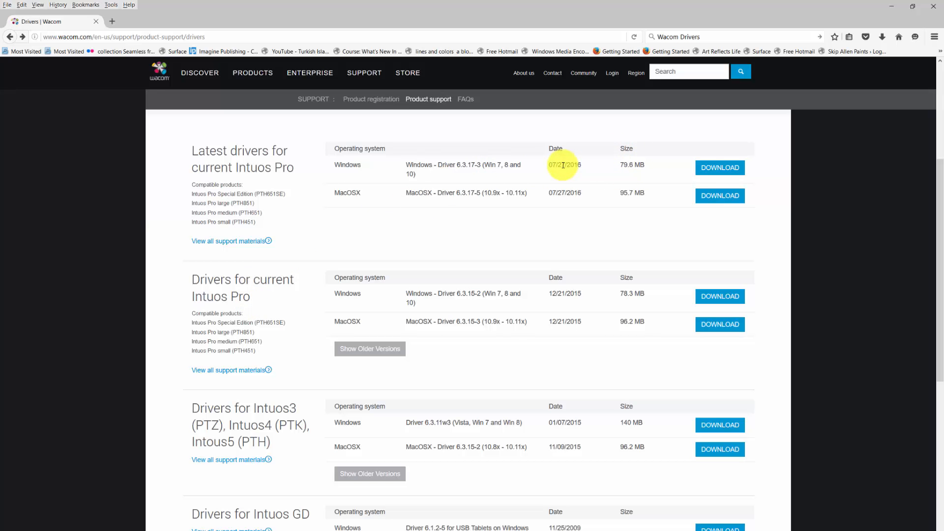
pyautogui.moveTo(295, 173)
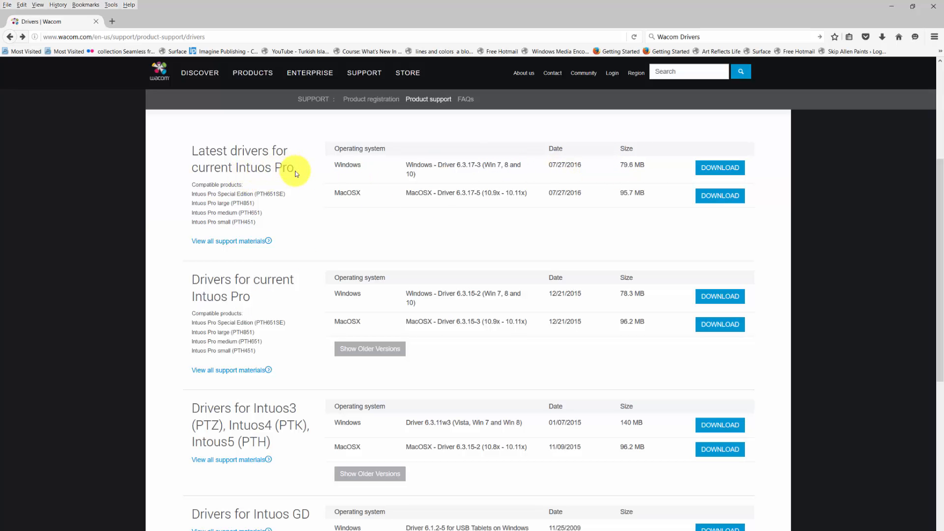
pyautogui.moveTo(247, 425)
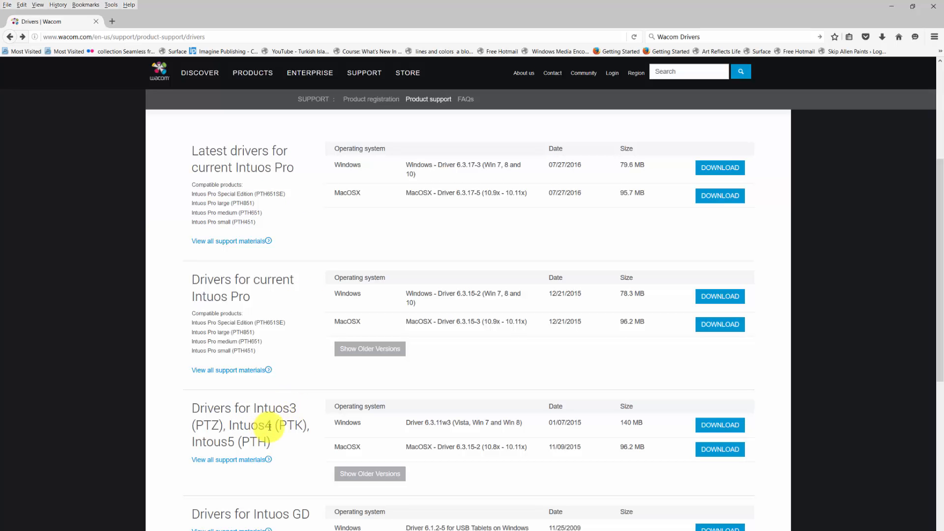
pyautogui.moveTo(235, 442)
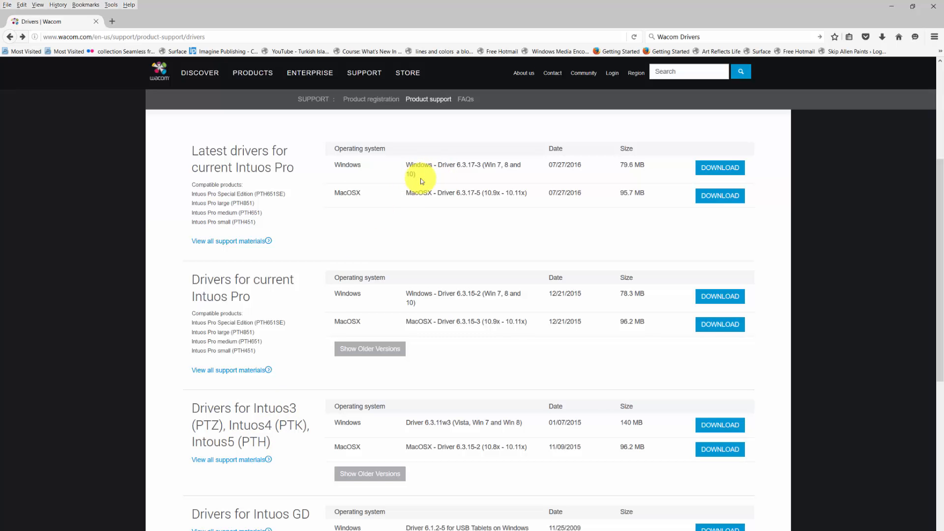
pyautogui.moveTo(586, 168)
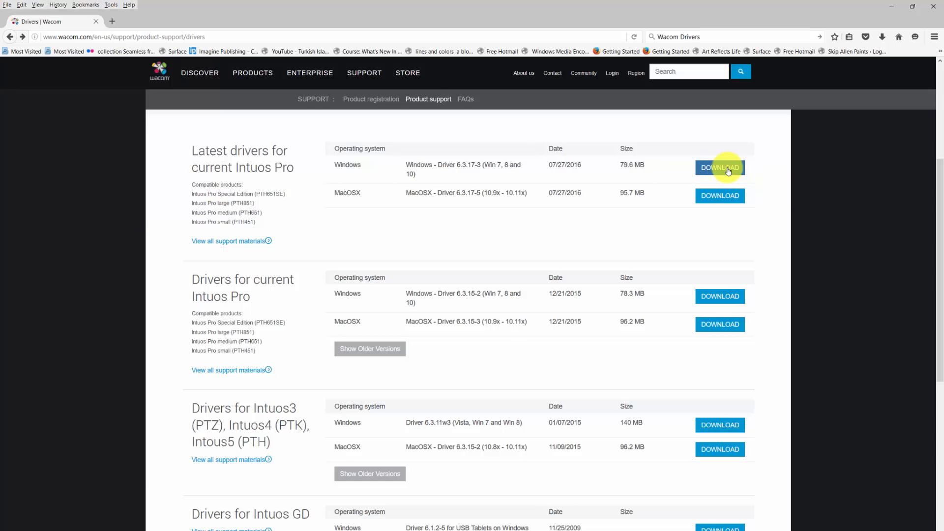
pyautogui.moveTo(459, 304)
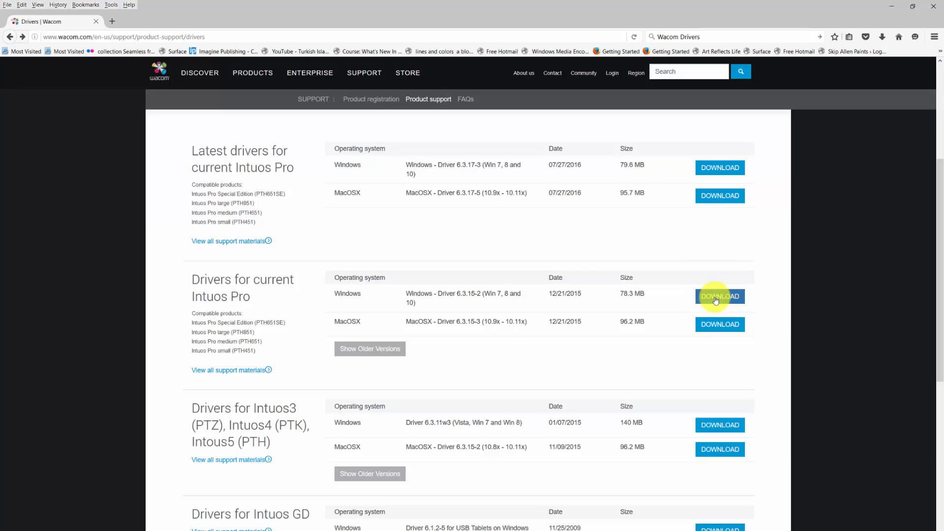
pyautogui.moveTo(473, 298)
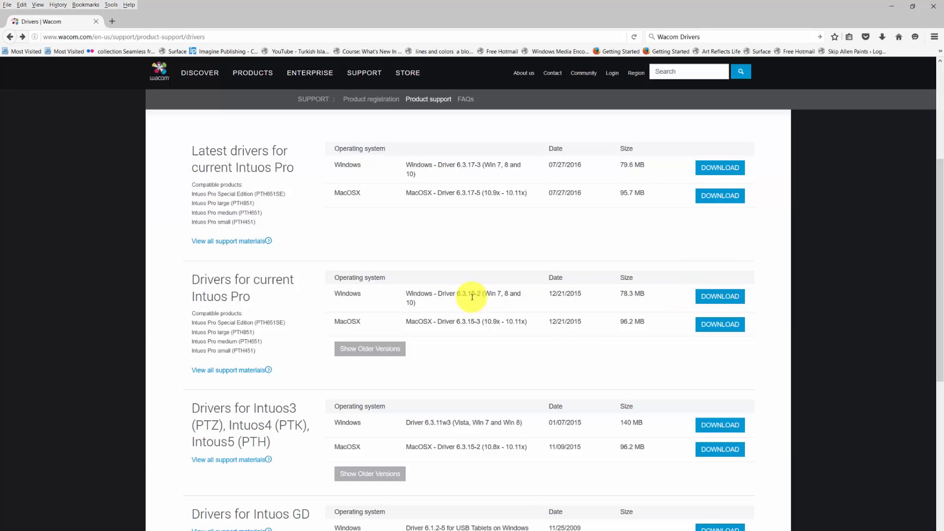
pyautogui.moveTo(481, 165)
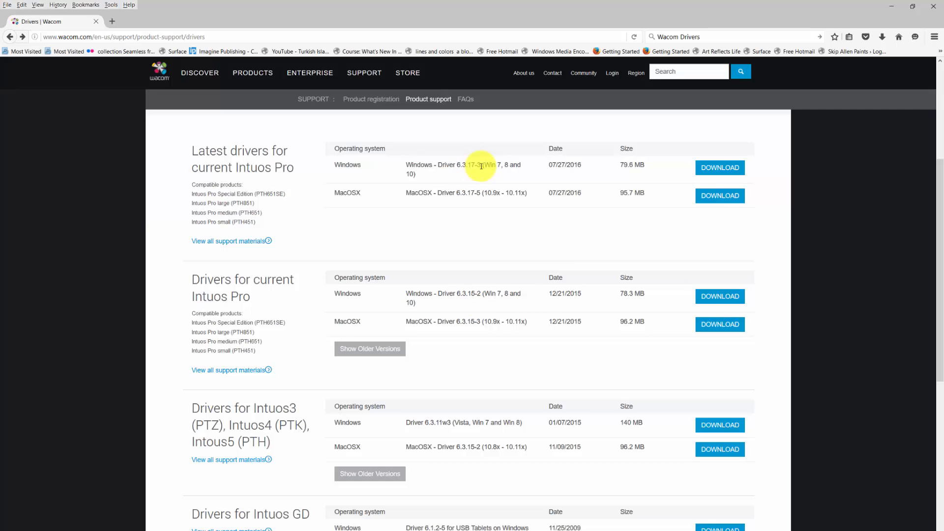
pyautogui.moveTo(650, 224)
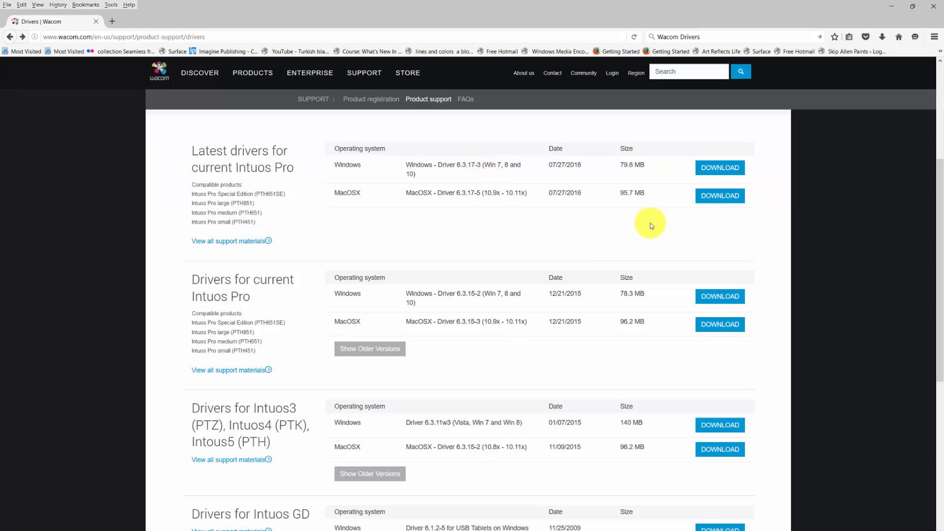
pyautogui.moveTo(464, 380)
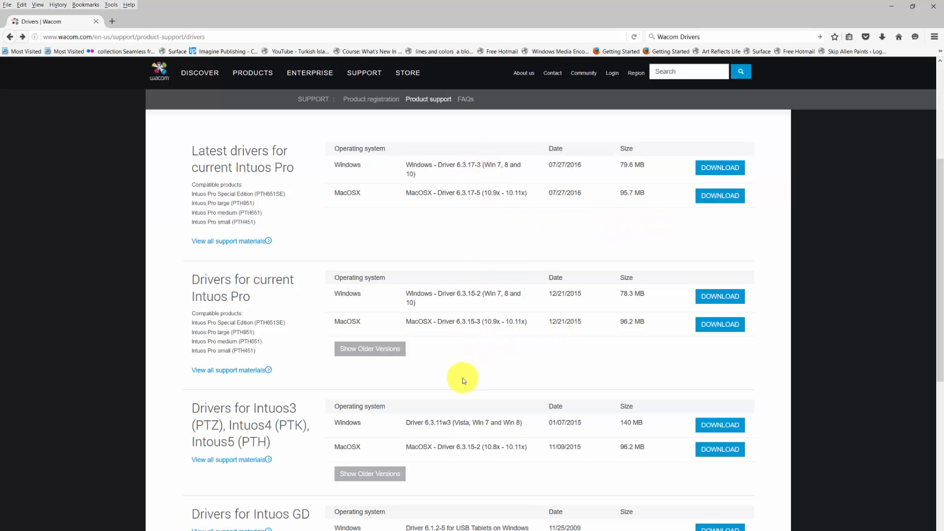
pyautogui.moveTo(559, 447)
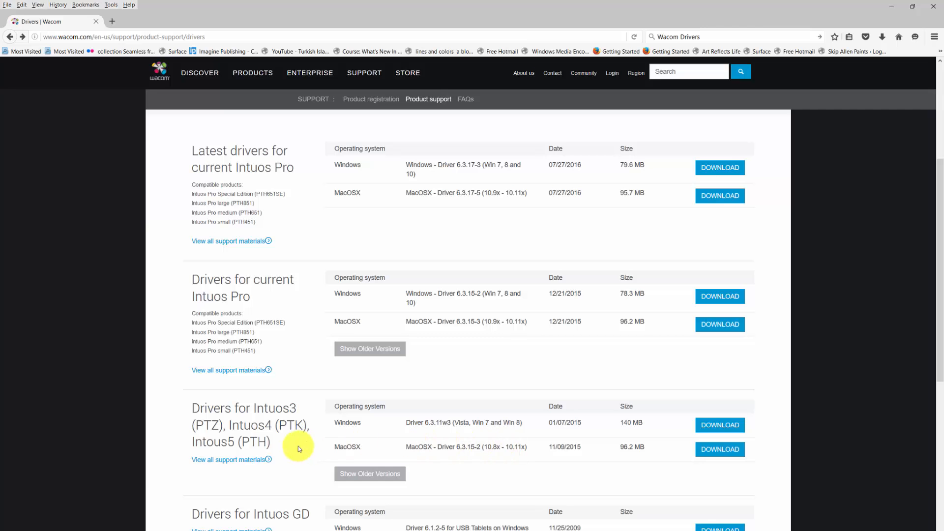
pyautogui.moveTo(516, 449)
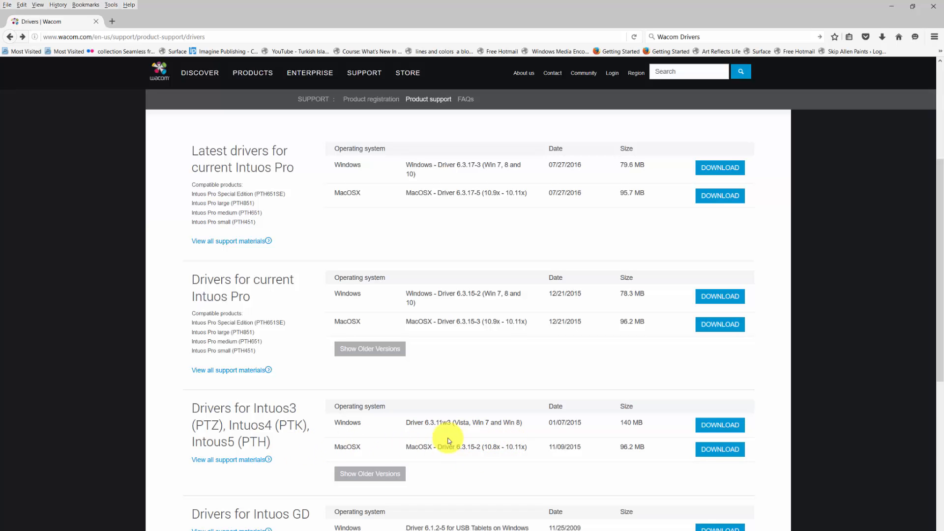
pyautogui.moveTo(682, 428)
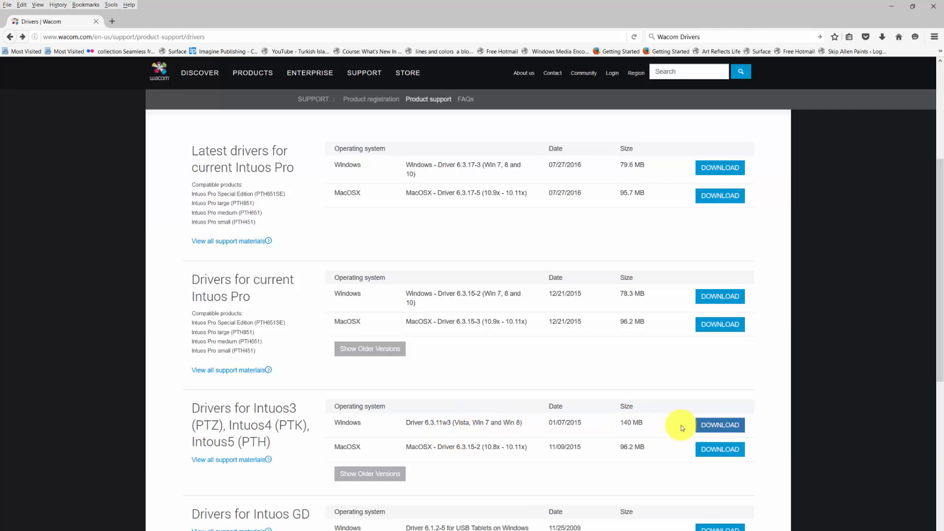
pyautogui.moveTo(503, 446)
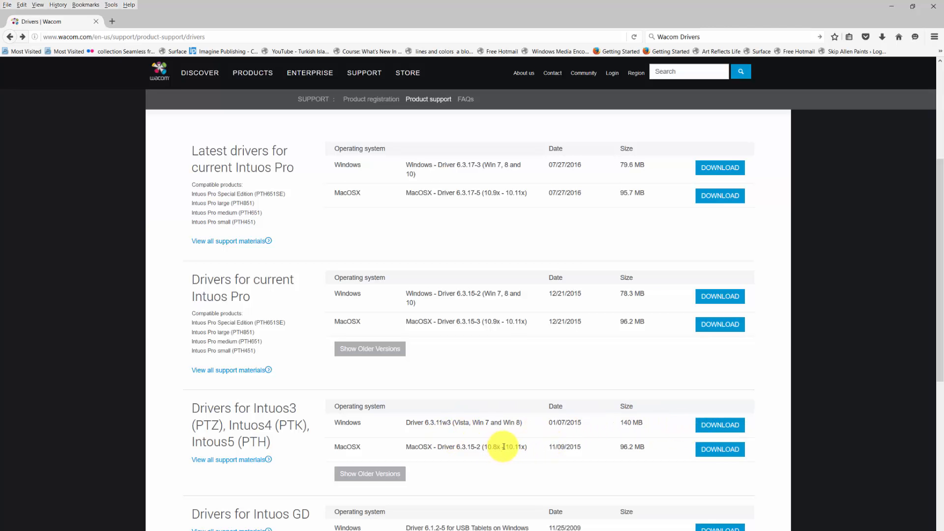
pyautogui.moveTo(496, 343)
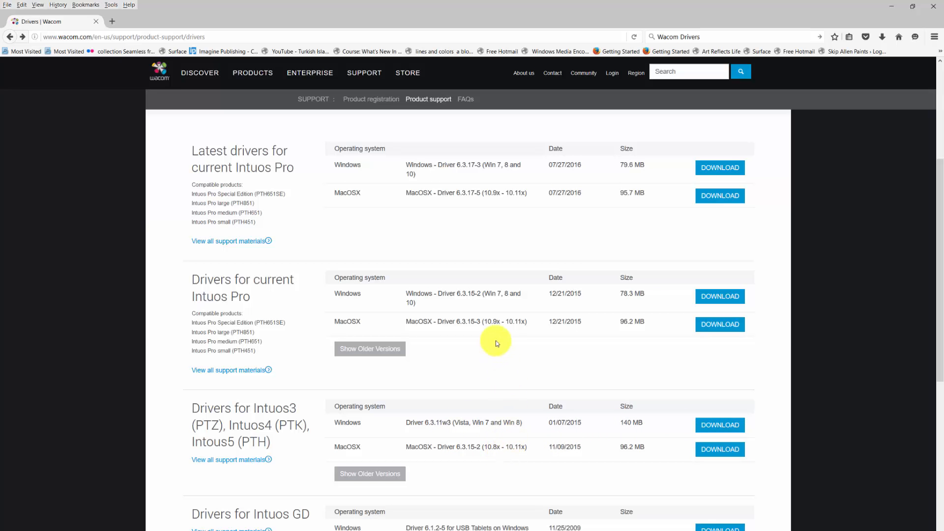
pyautogui.moveTo(512, 337)
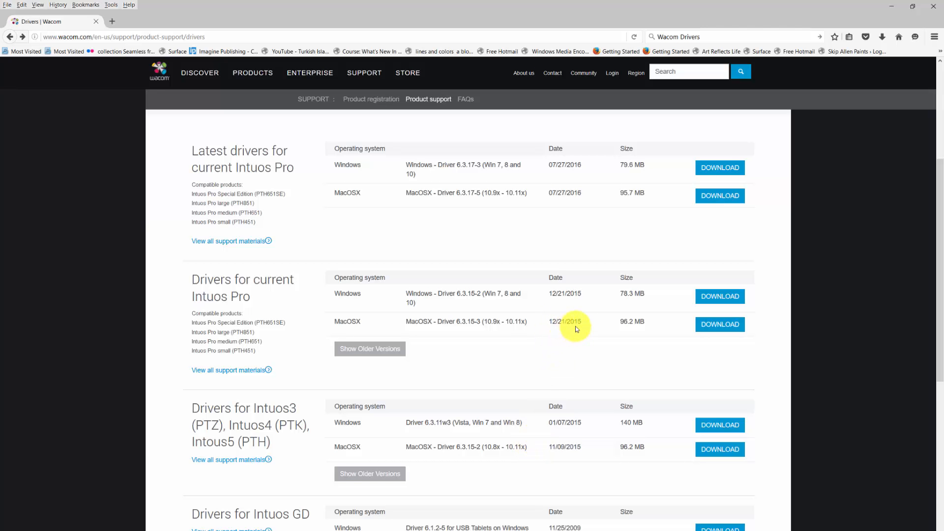
pyautogui.moveTo(734, 316)
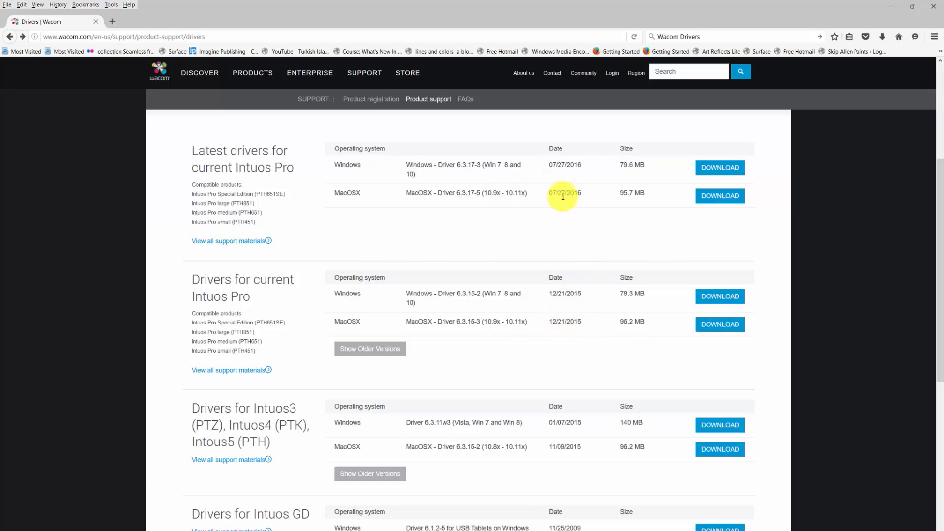
pyautogui.moveTo(616, 197)
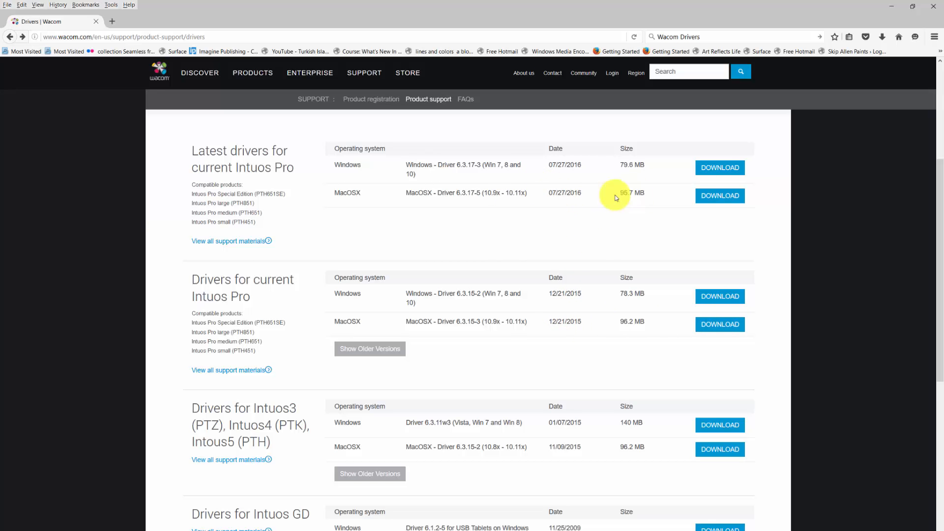
pyautogui.moveTo(721, 195)
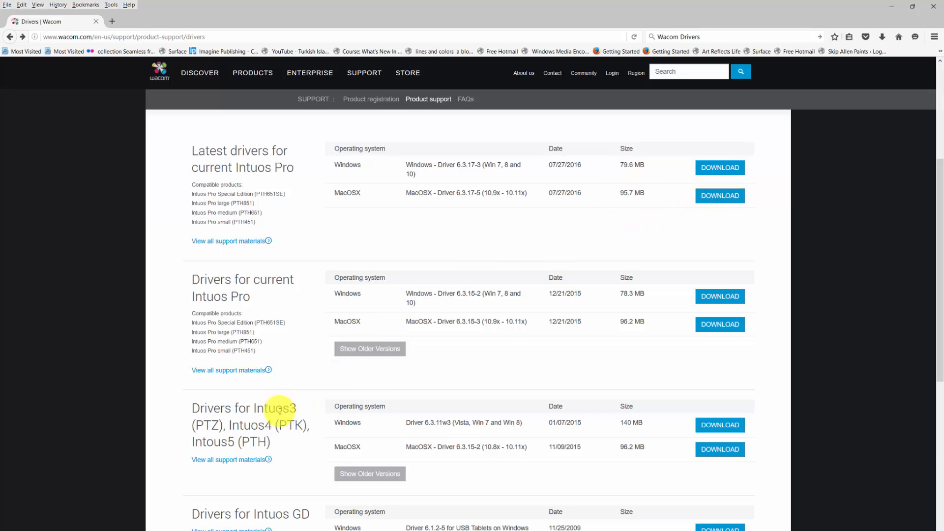
pyautogui.moveTo(268, 447)
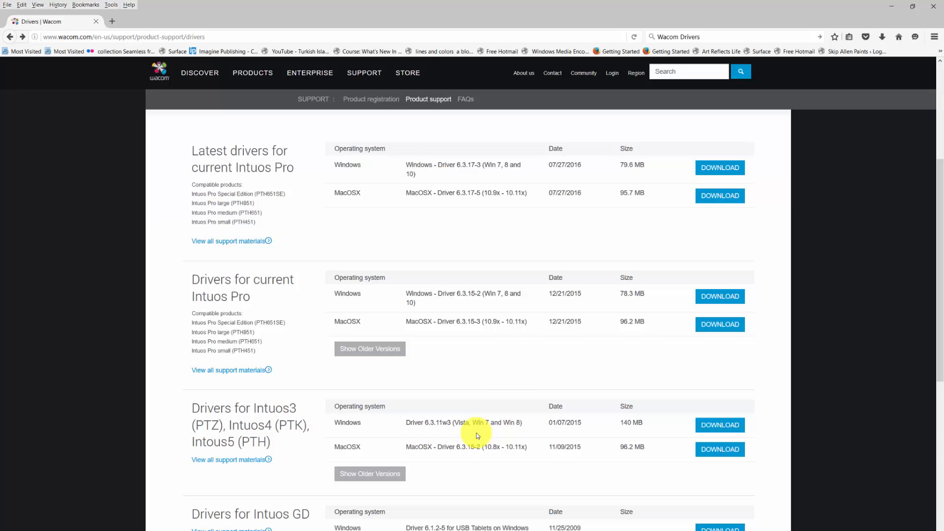
pyautogui.moveTo(575, 409)
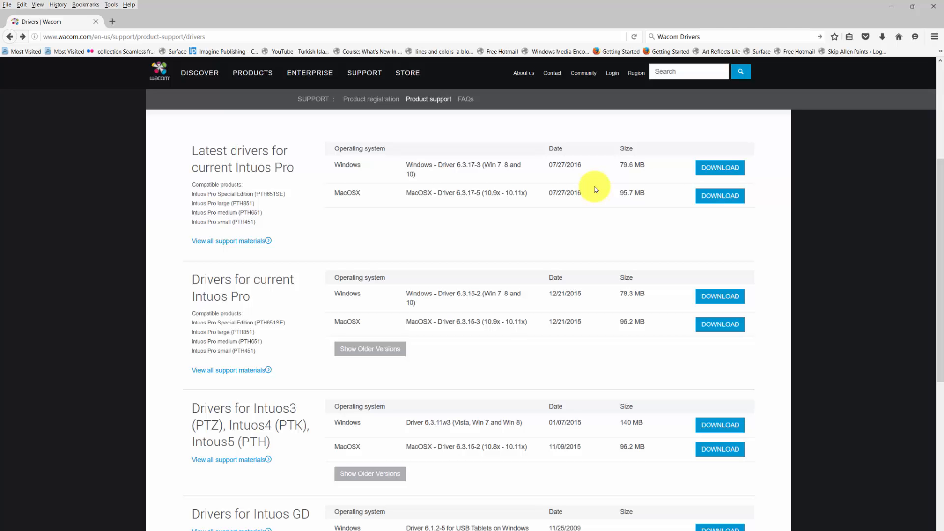
pyautogui.moveTo(532, 229)
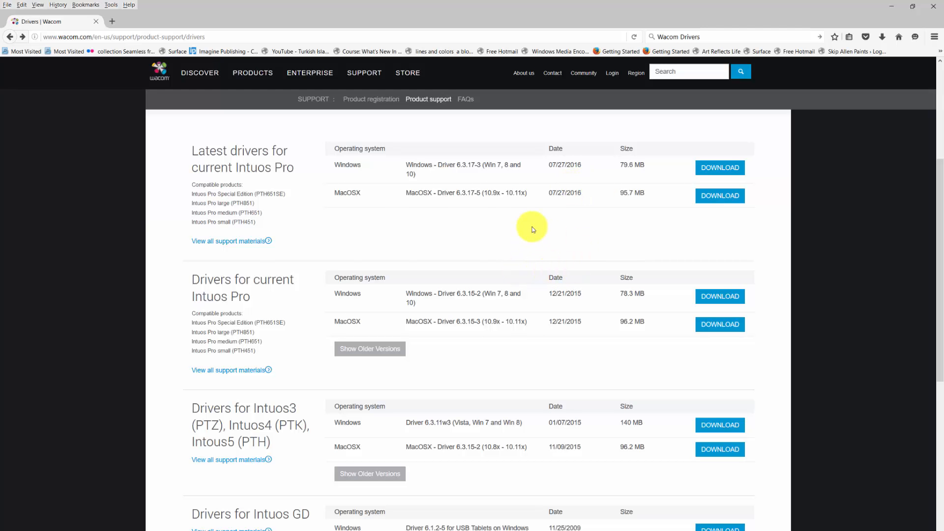
pyautogui.moveTo(252, 446)
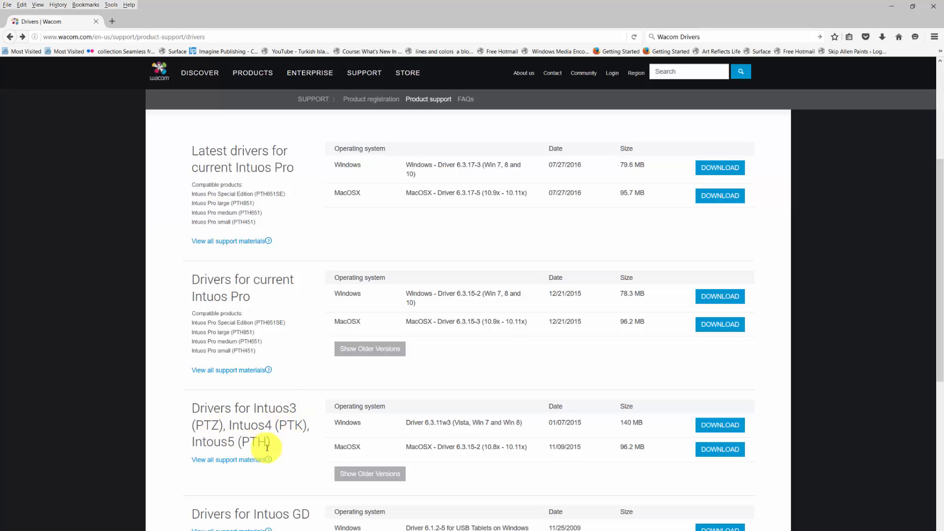
# Scroll the Intuos Pro–filtered list past the Intuos GD and Intuos 2 entries
pyautogui.scroll(-3)
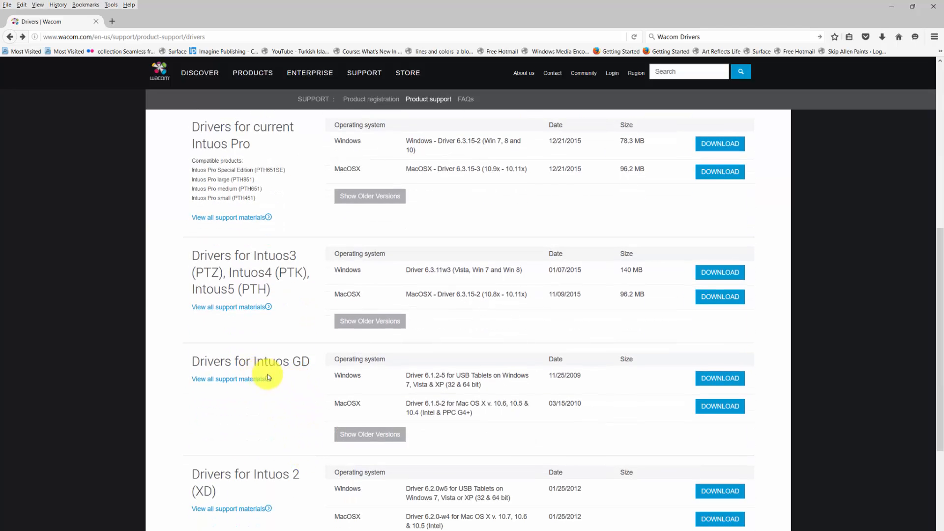
pyautogui.moveTo(227, 460)
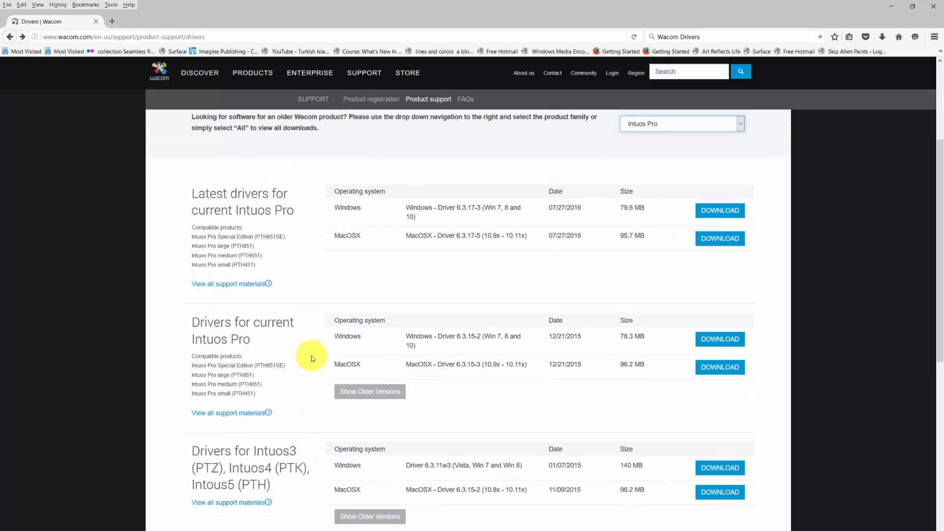
pyautogui.scroll(-3)
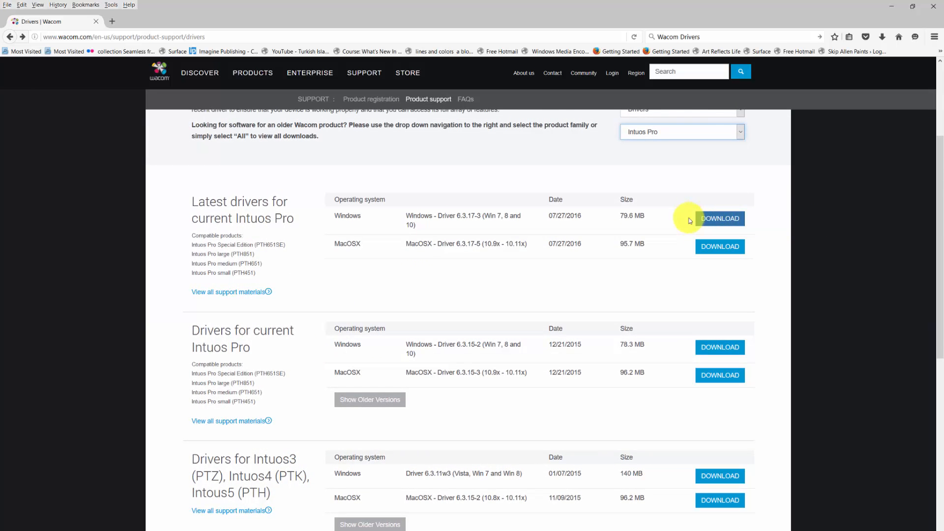
pyautogui.moveTo(667, 224)
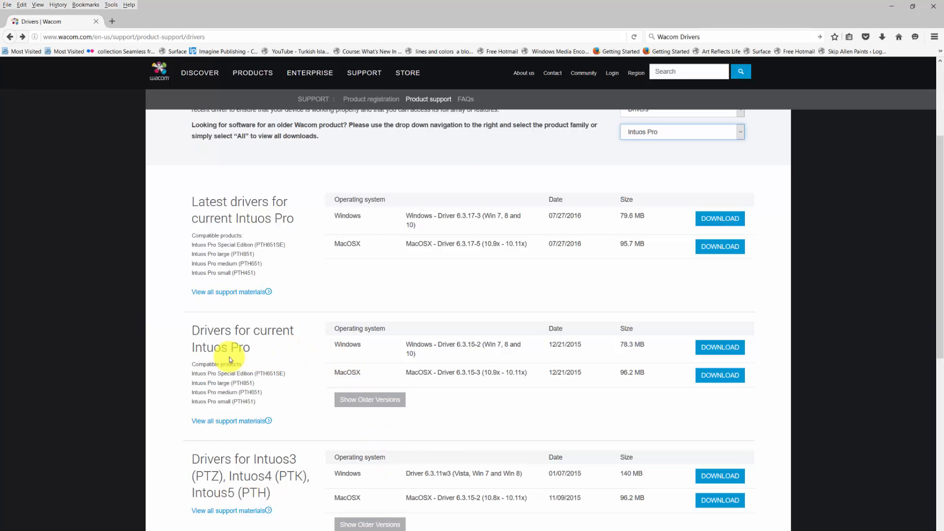
pyautogui.moveTo(542, 345)
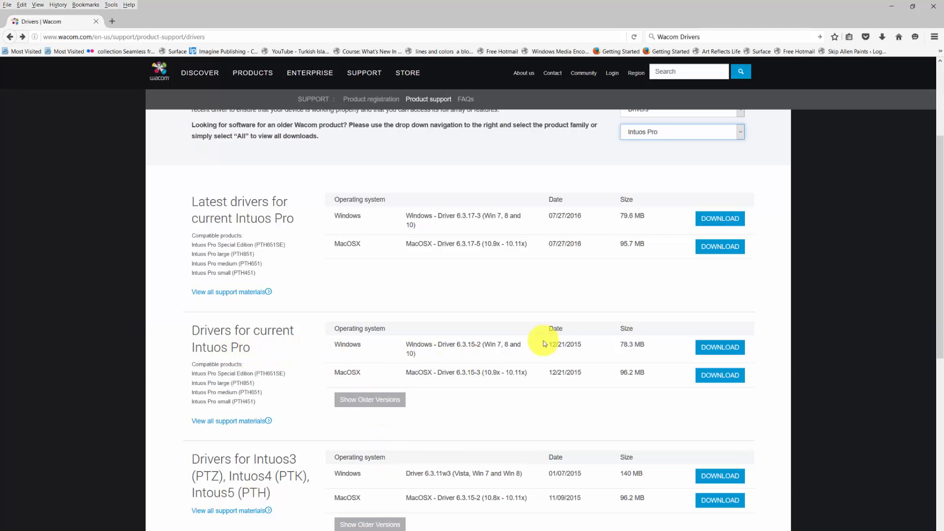
pyautogui.moveTo(930, 187)
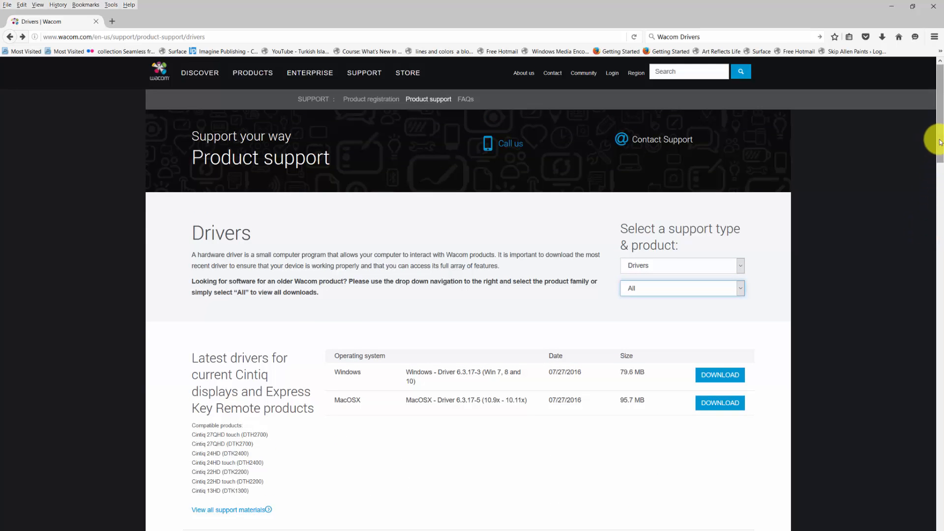
pyautogui.scroll(-3)
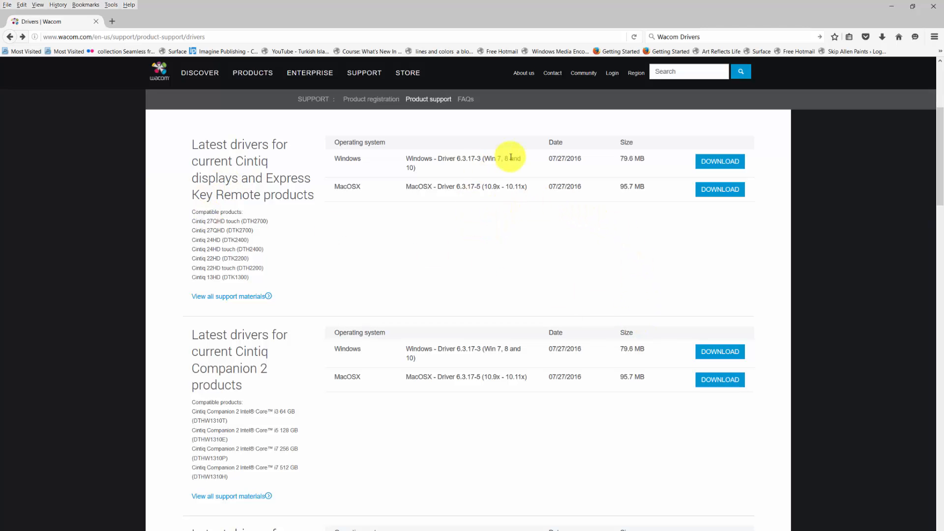
pyautogui.moveTo(463, 186)
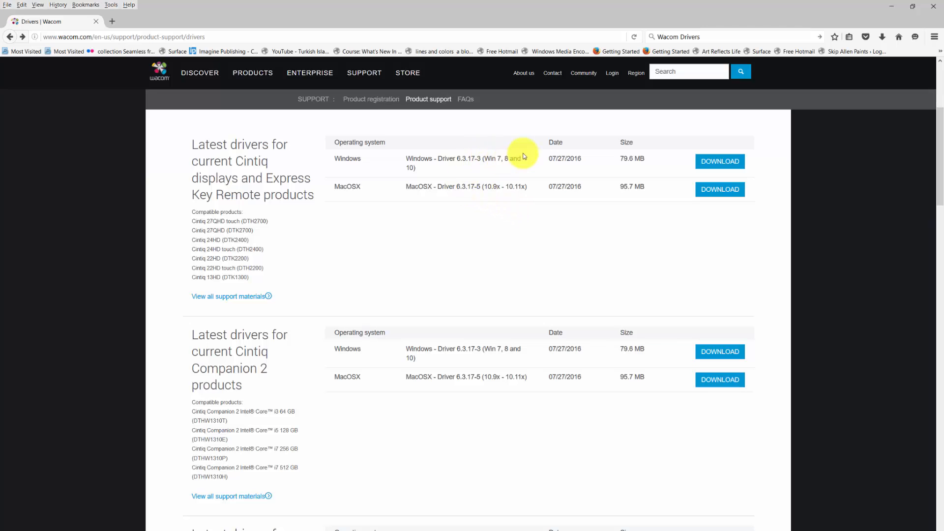
pyautogui.moveTo(720, 162)
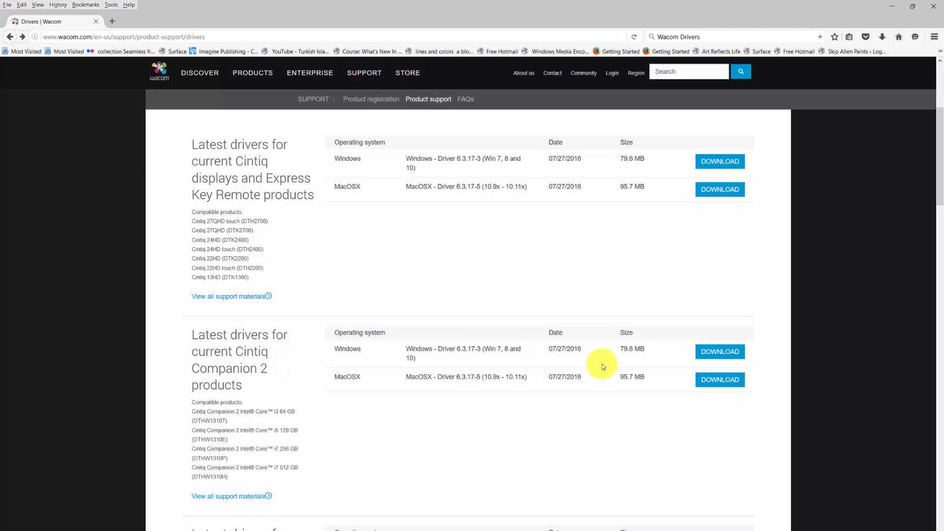
pyautogui.moveTo(584, 343)
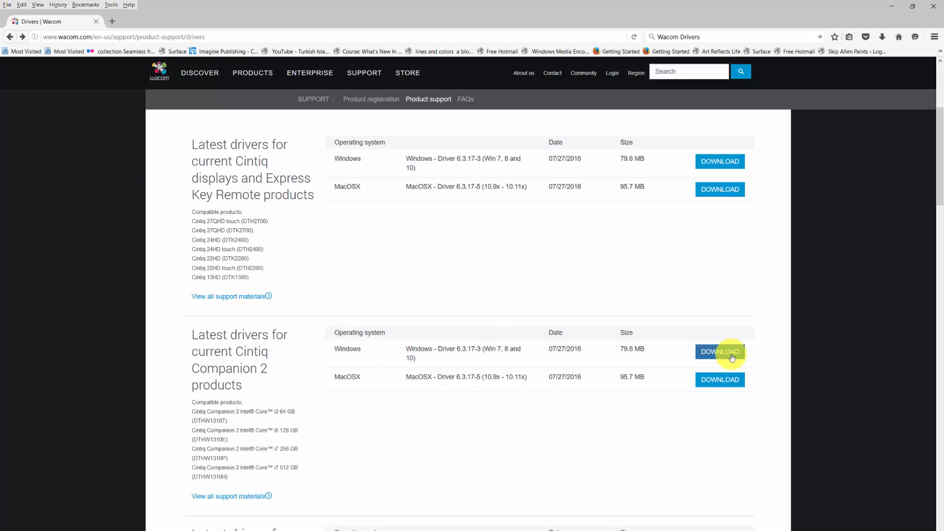
pyautogui.scroll(-3)
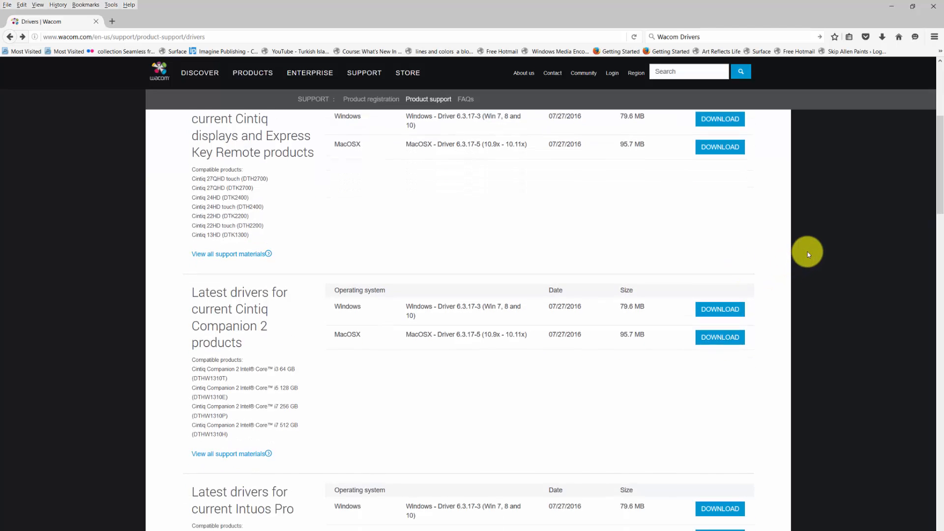
pyautogui.scroll(-3)
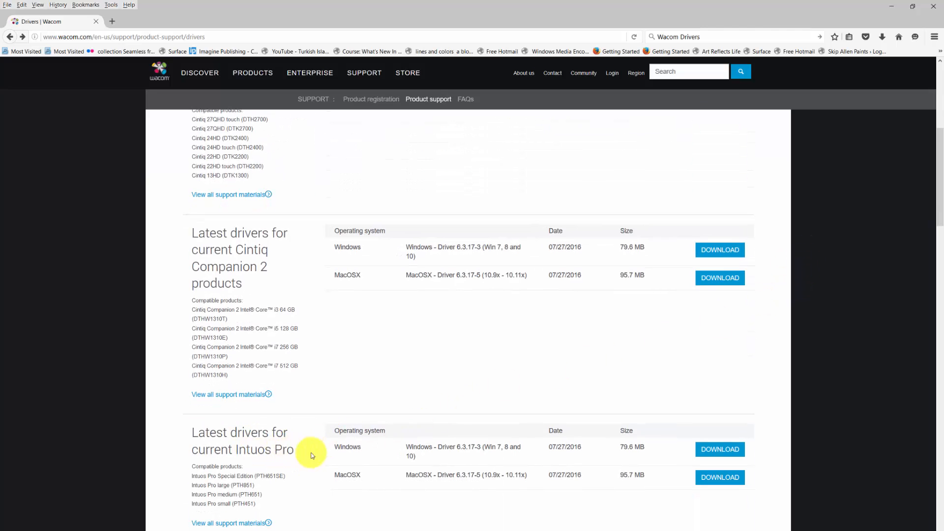
pyautogui.moveTo(301, 453)
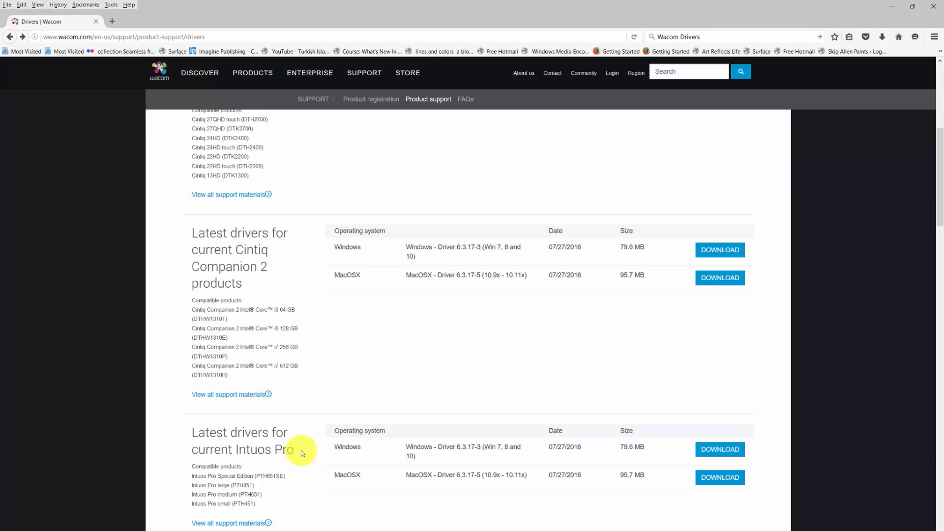
pyautogui.moveTo(591, 458)
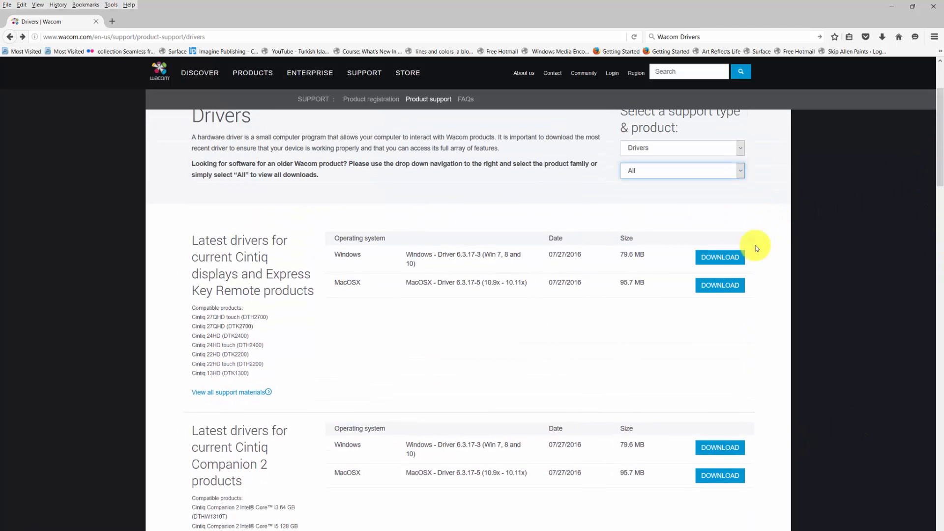
pyautogui.moveTo(873, 232)
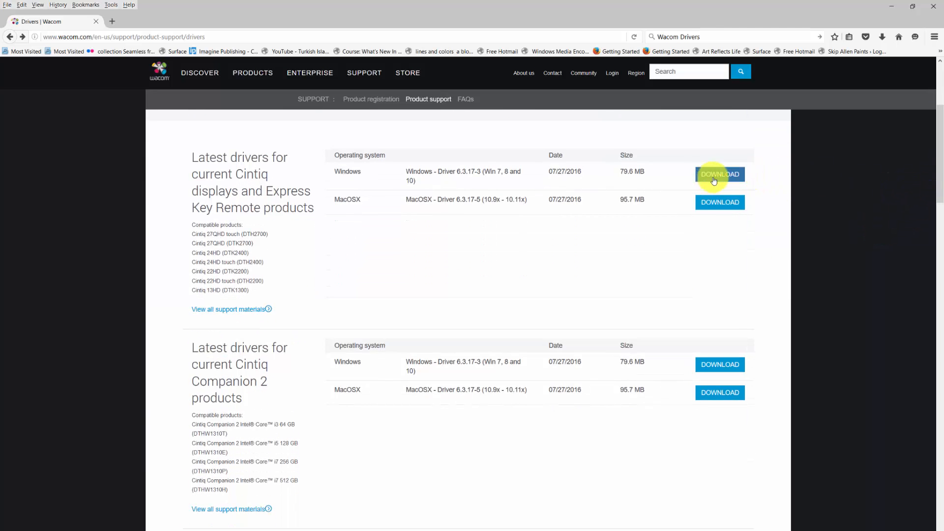
pyautogui.moveTo(936, 199)
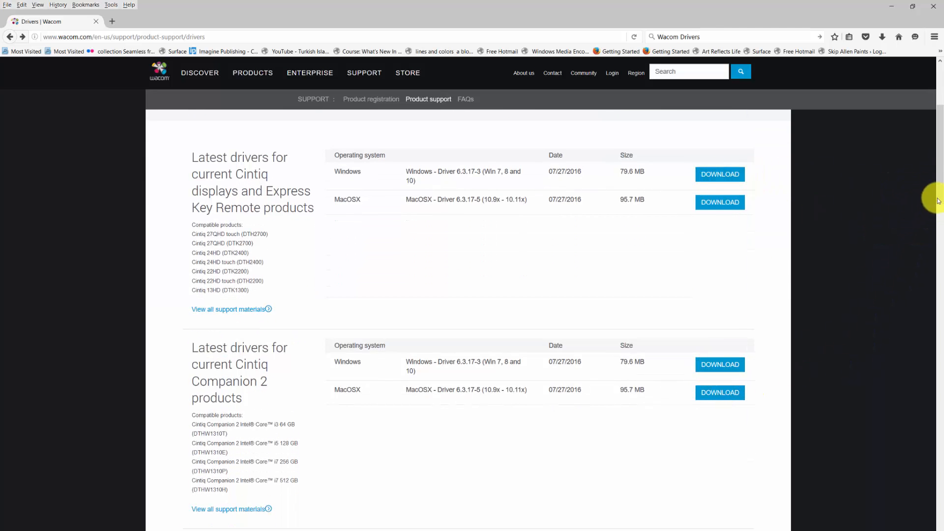
pyautogui.scroll(-3)
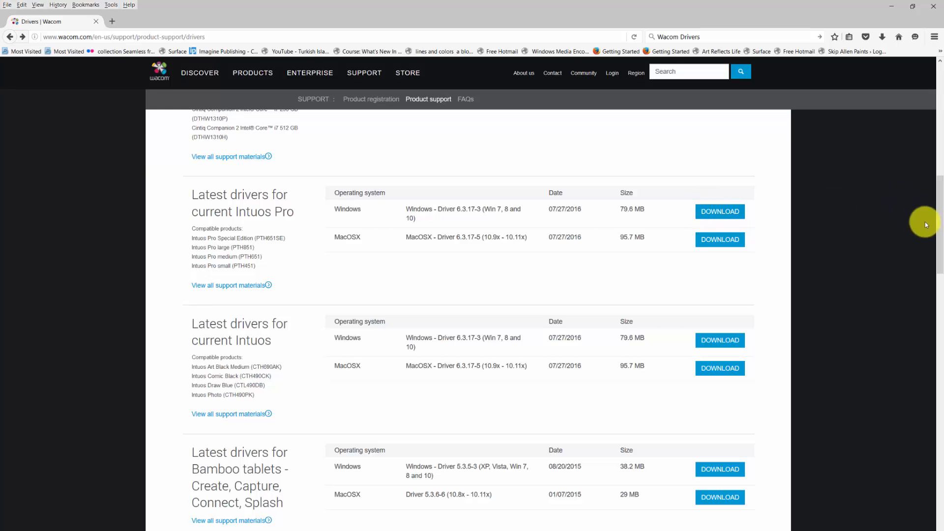
pyautogui.scroll(3)
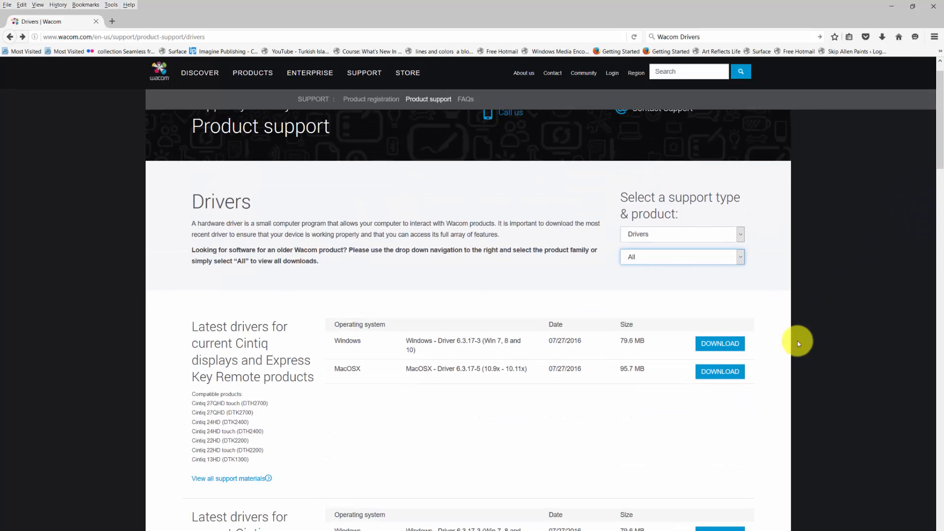
pyautogui.scroll(-3)
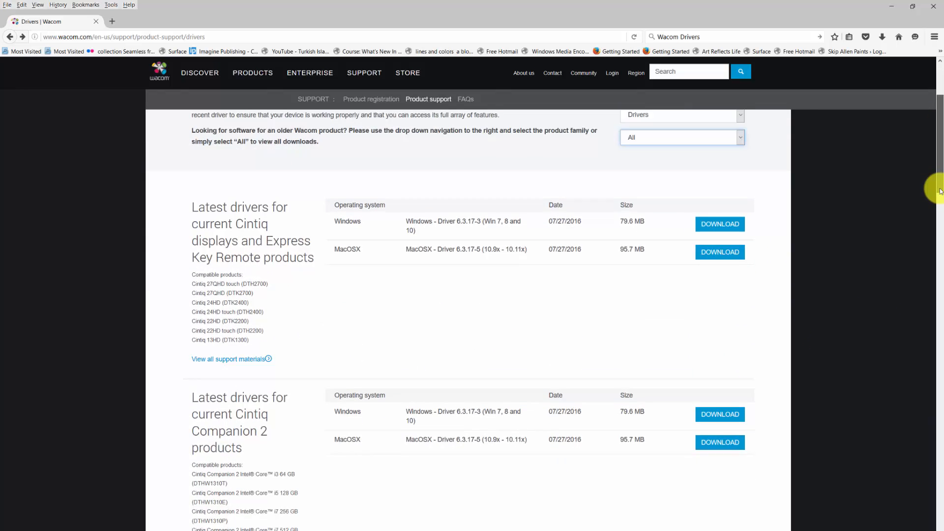
pyautogui.scroll(-3)
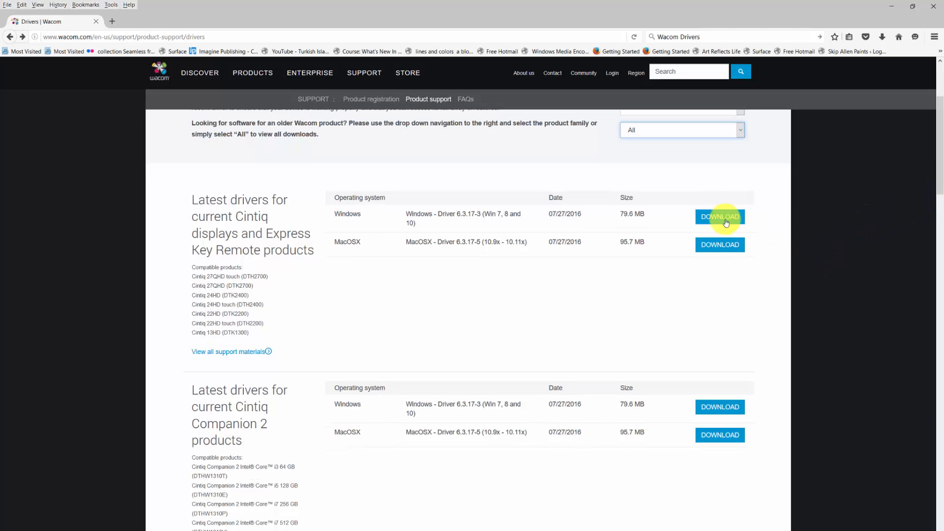